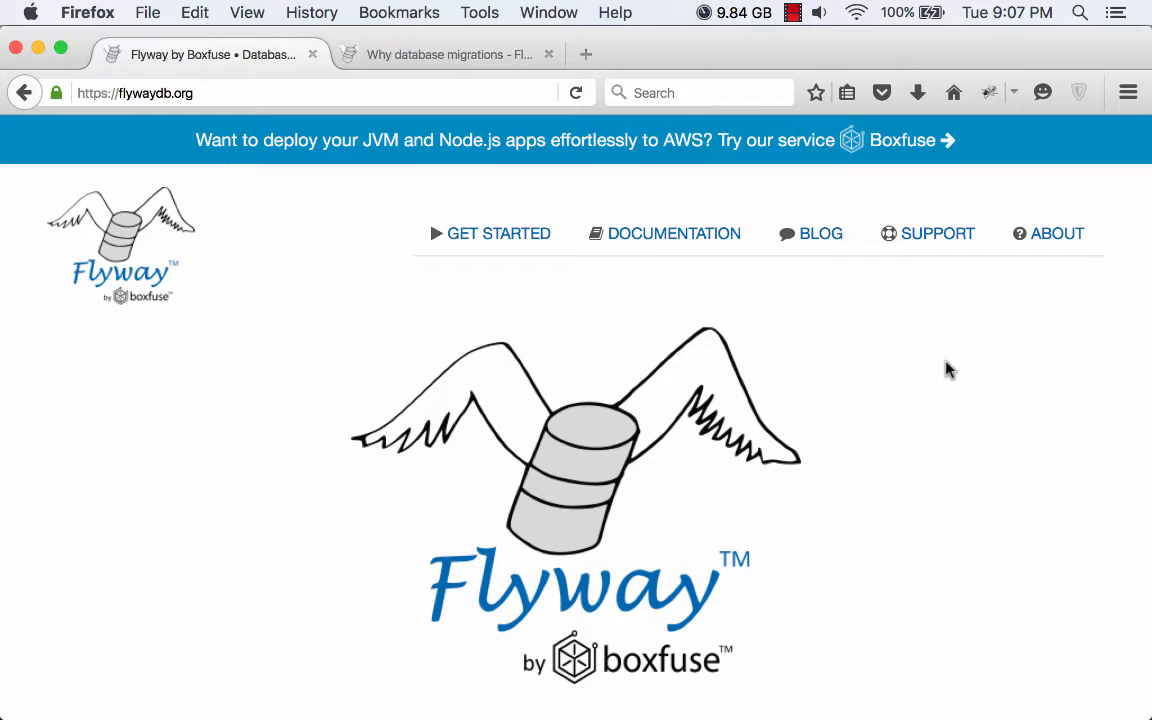
Switch to Flyway's 'Why database migrations?' tab and read through its environment diagrams to the end.
{"action": "scroll", "scroll_direction": "down", "scroll_amount": 3}
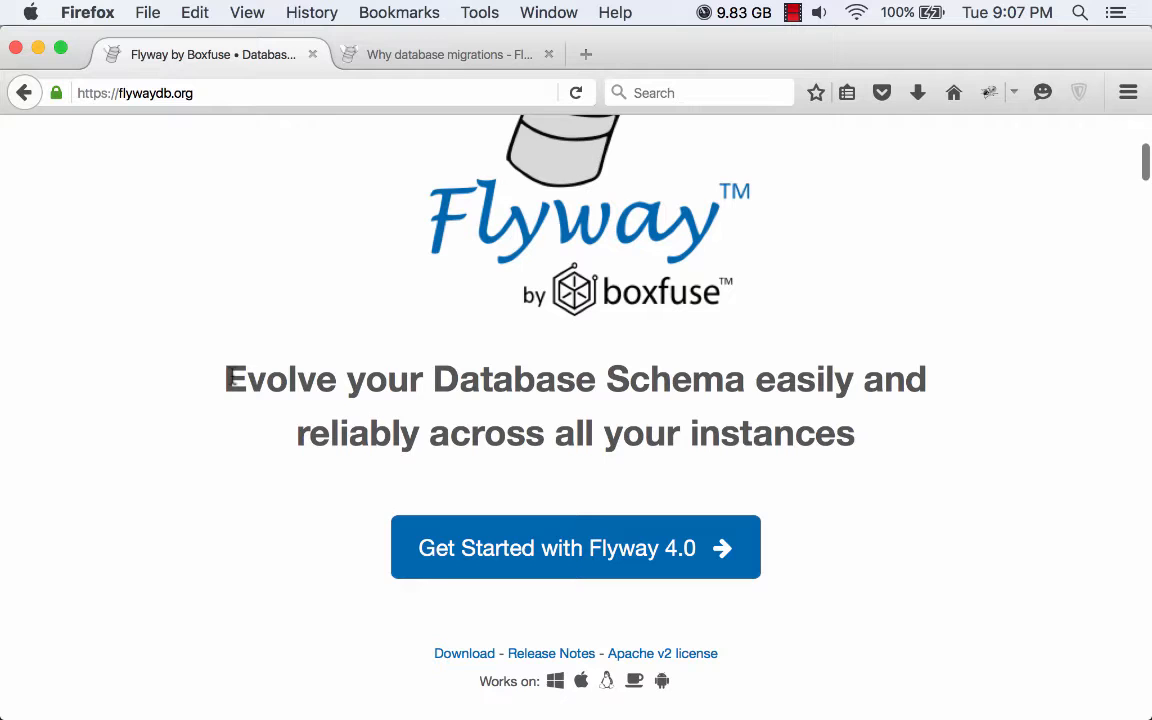
{"action": "scroll", "scroll_direction": "down", "scroll_amount": 3}
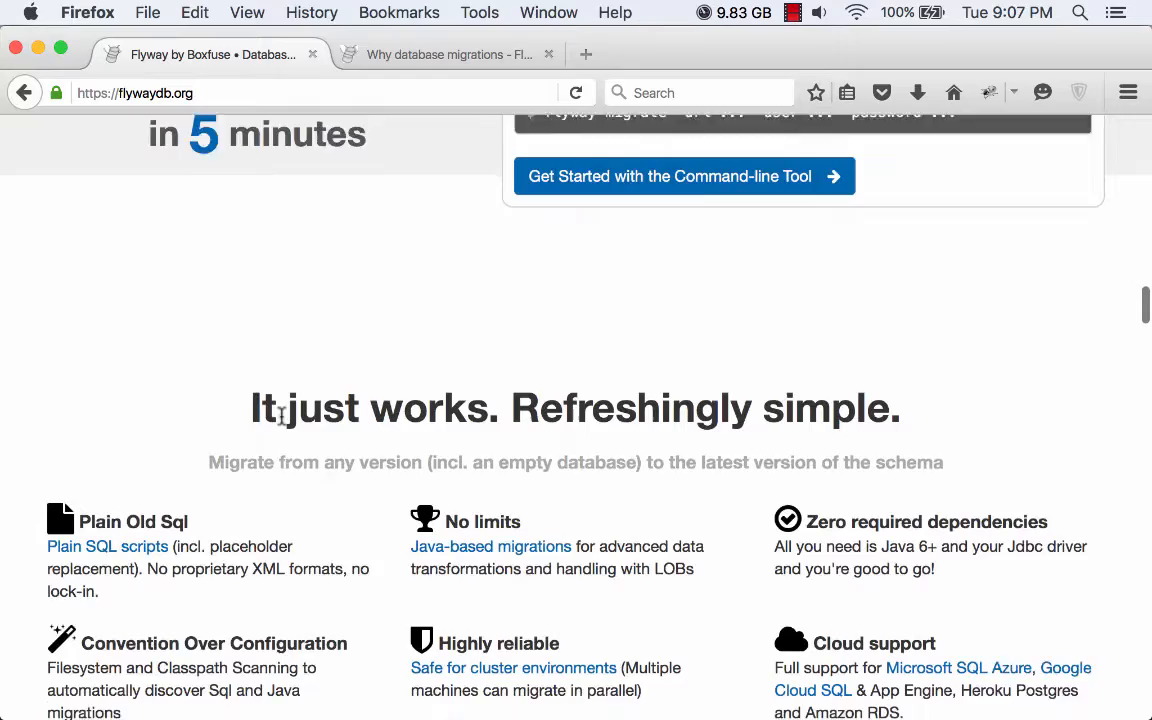
{"action": "scroll", "scroll_direction": "down", "scroll_amount": 3}
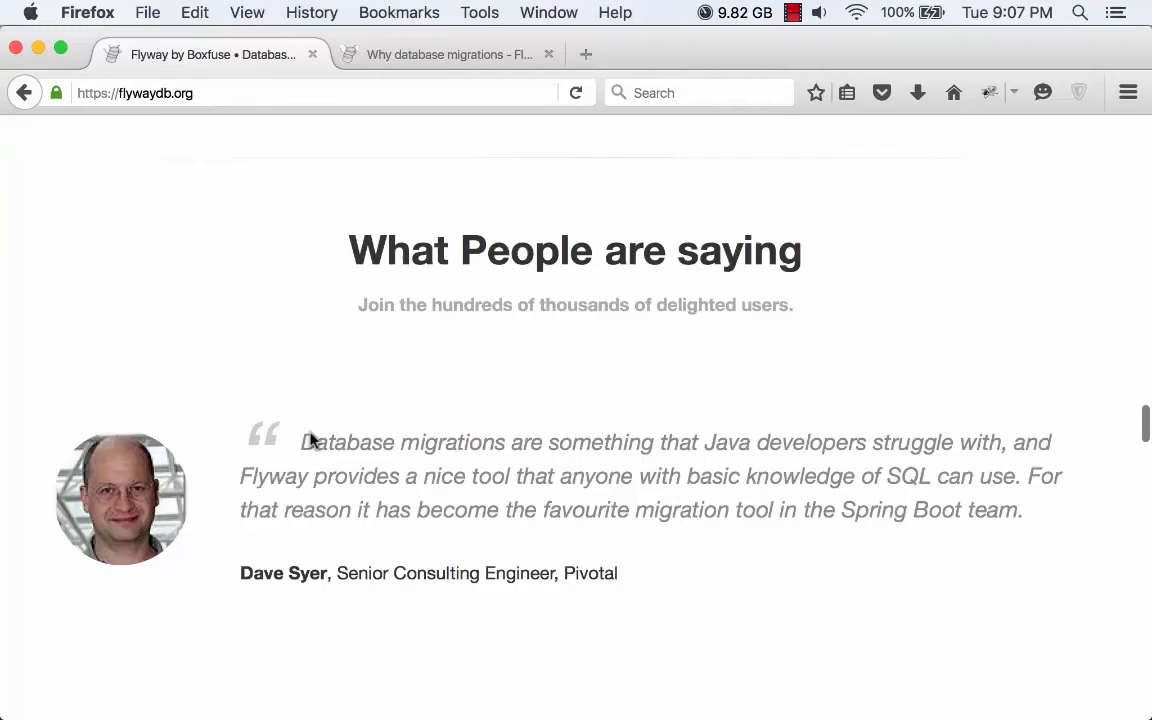
{"action": "left_click", "coordinate": [444, 54]}
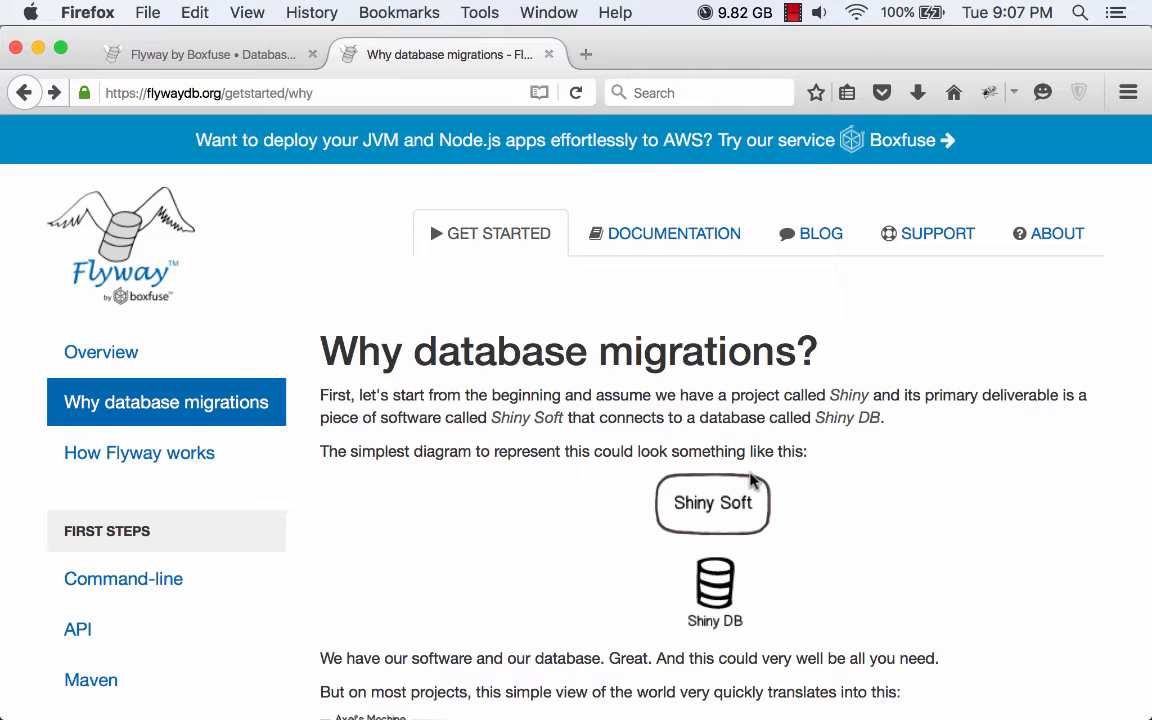
{"action": "mouse_move", "coordinate": [798, 524]}
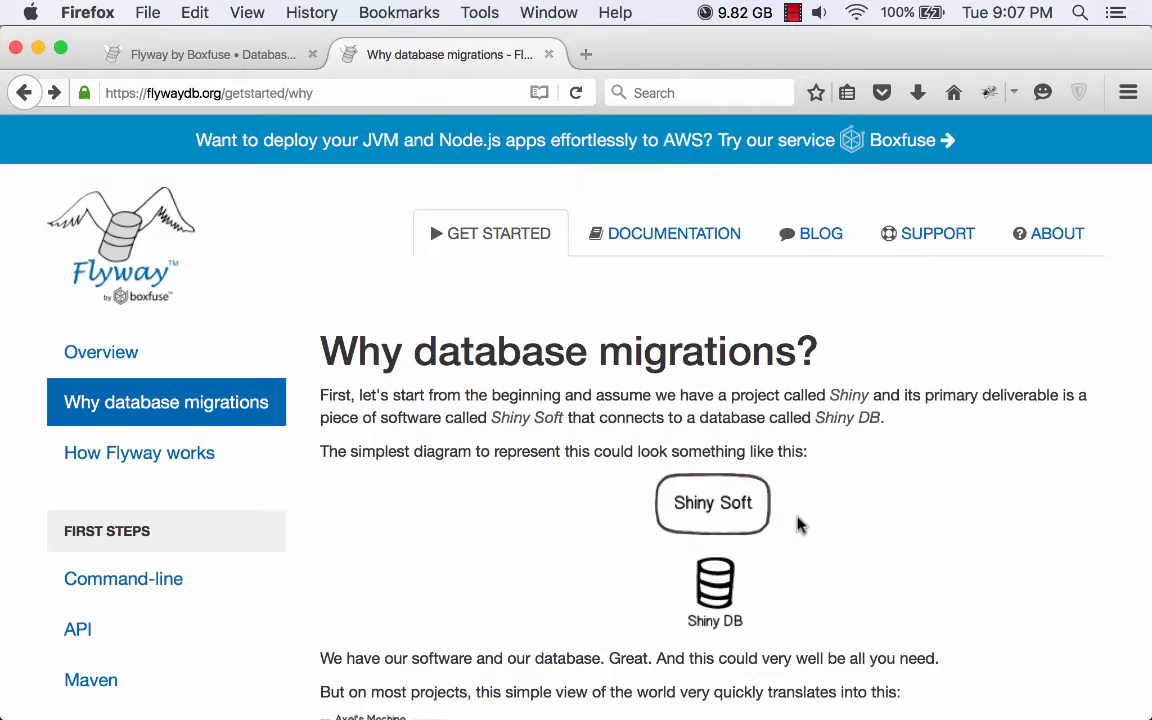
{"action": "scroll", "scroll_direction": "down", "scroll_amount": 3}
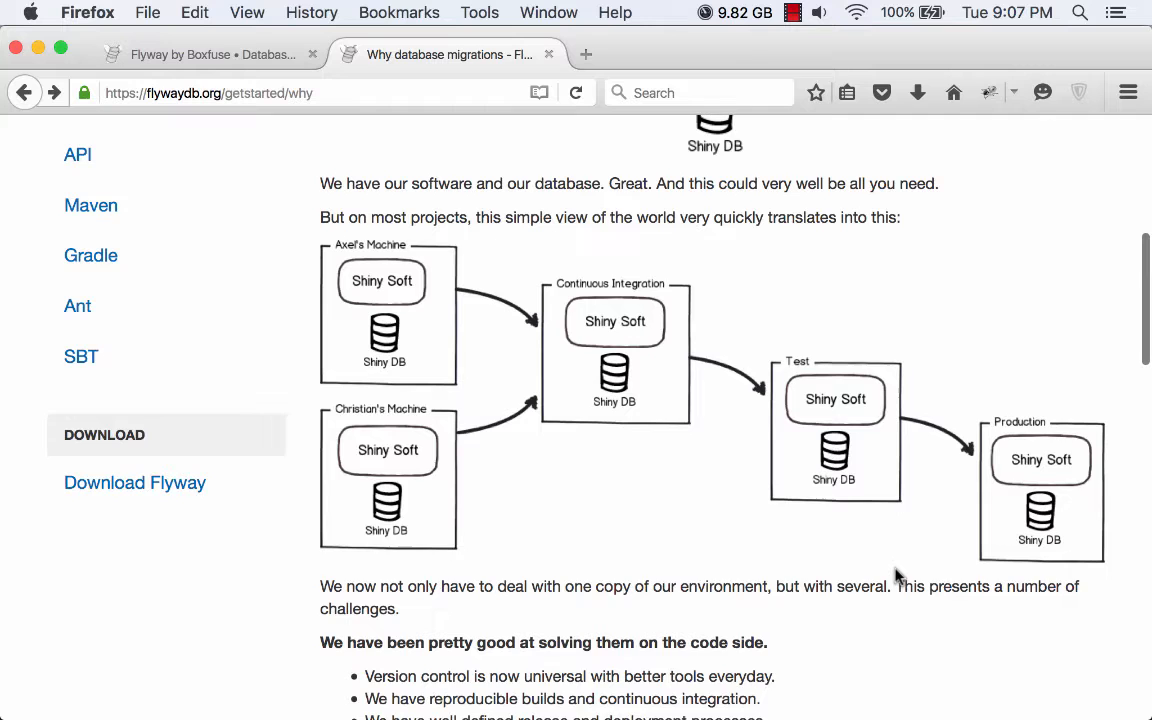
{"action": "scroll", "scroll_direction": "down", "scroll_amount": 3}
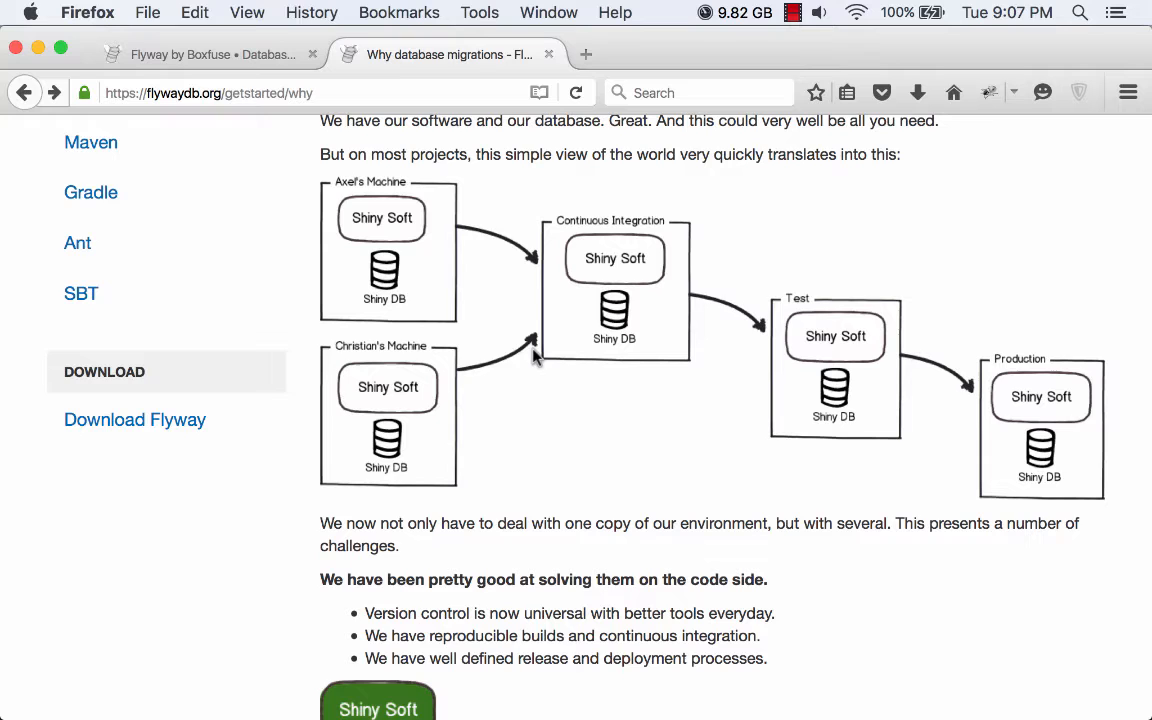
{"action": "scroll", "scroll_direction": "down", "scroll_amount": 3}
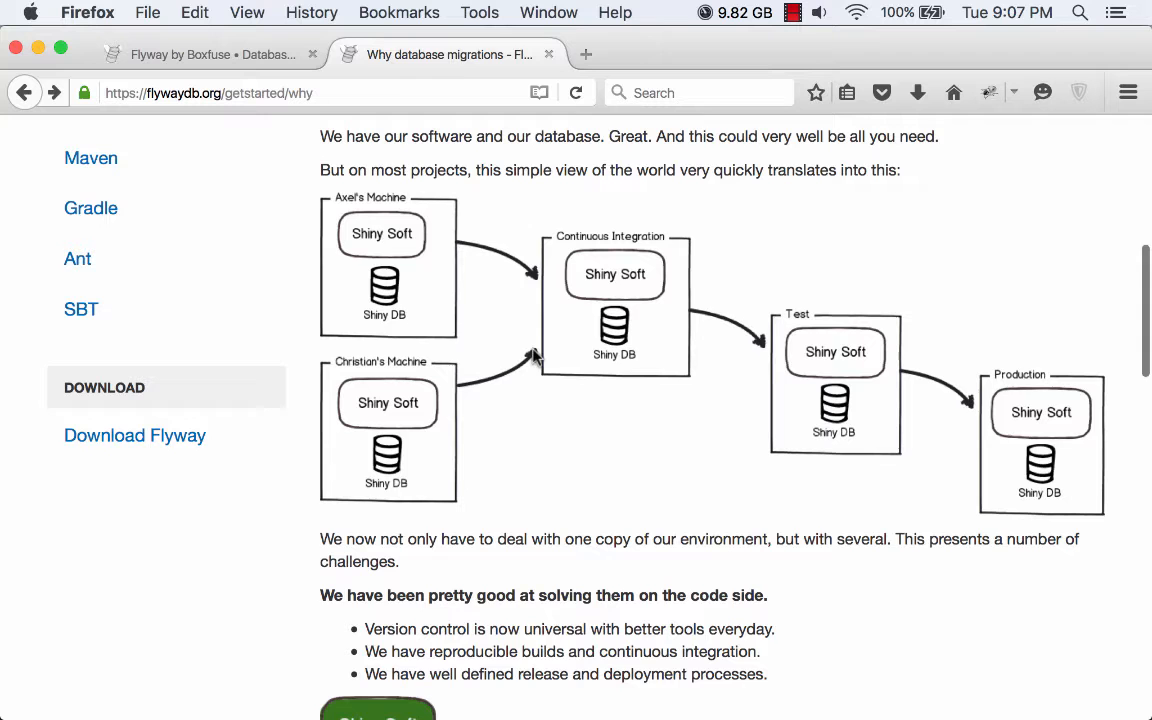
{"action": "scroll", "scroll_direction": "down", "scroll_amount": 3}
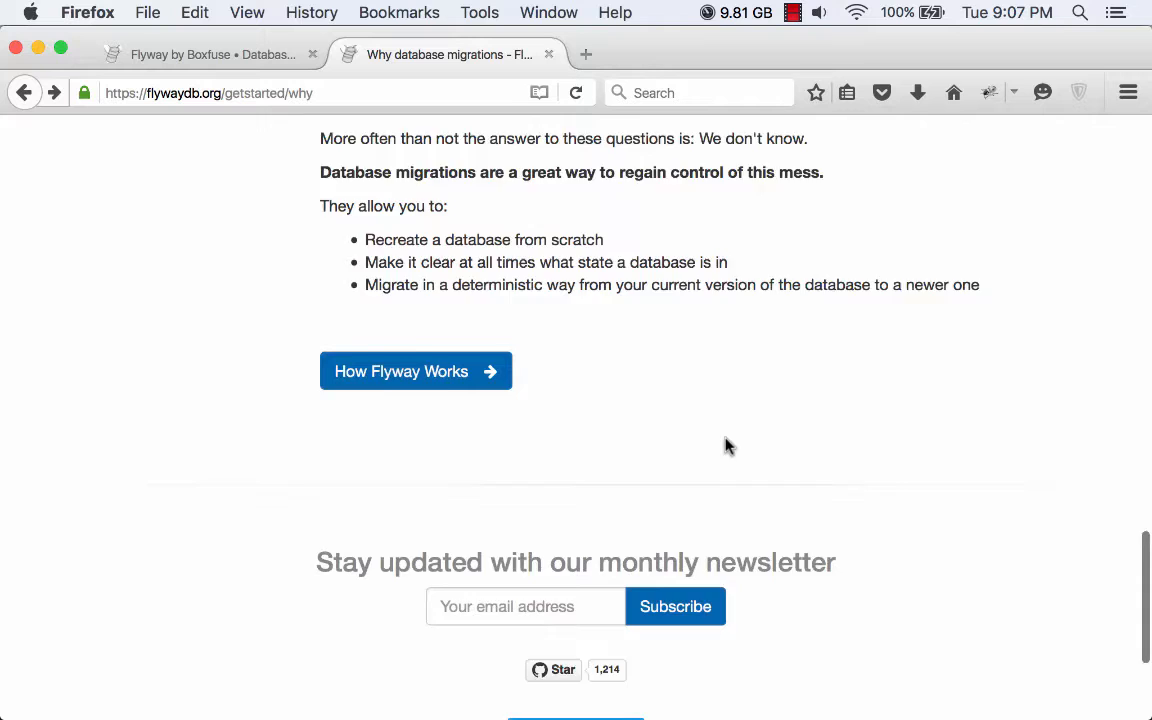
Continue to 'How Flyway works' and read the metadata table and pending-migration explanation.
{"action": "left_click", "coordinate": [414, 370]}
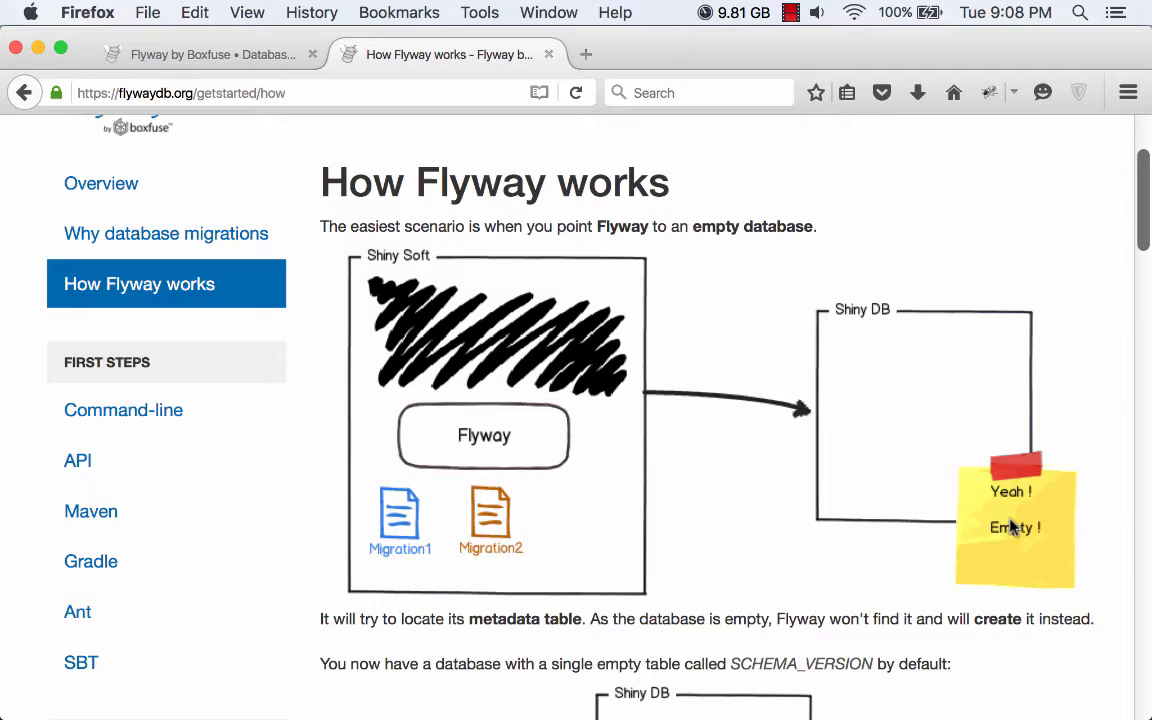
{"action": "scroll", "scroll_direction": "down", "scroll_amount": 3}
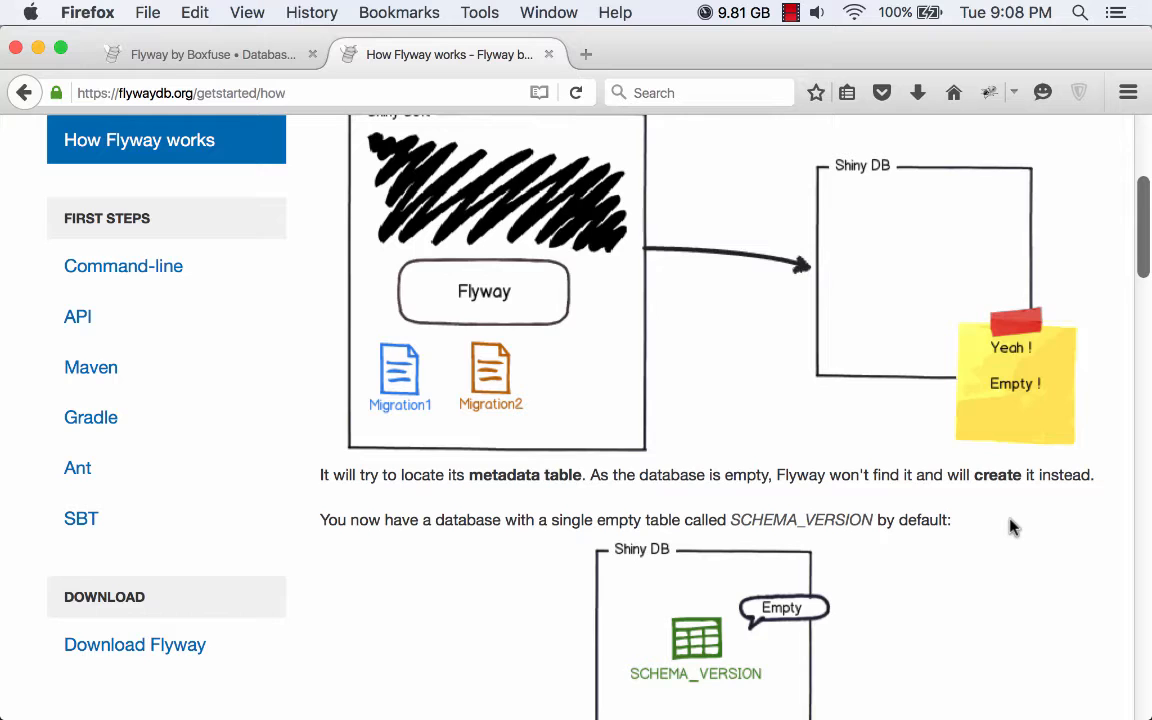
{"action": "scroll", "scroll_direction": "down", "scroll_amount": 3}
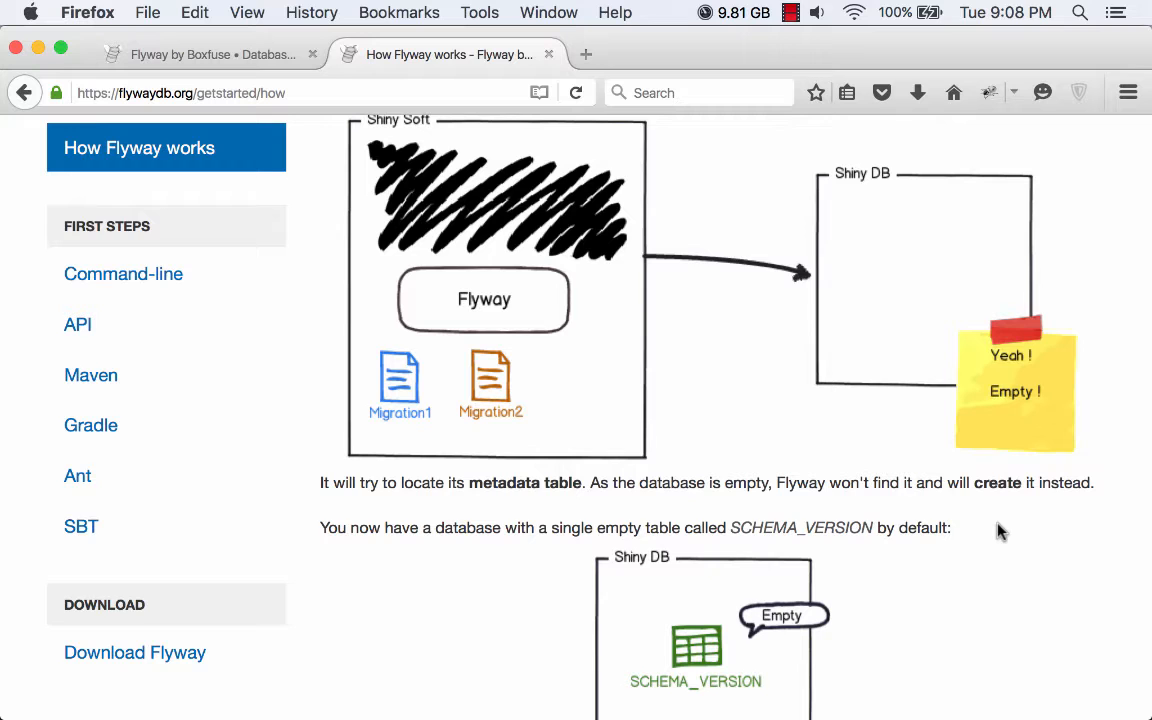
{"action": "scroll", "scroll_direction": "down", "scroll_amount": 3}
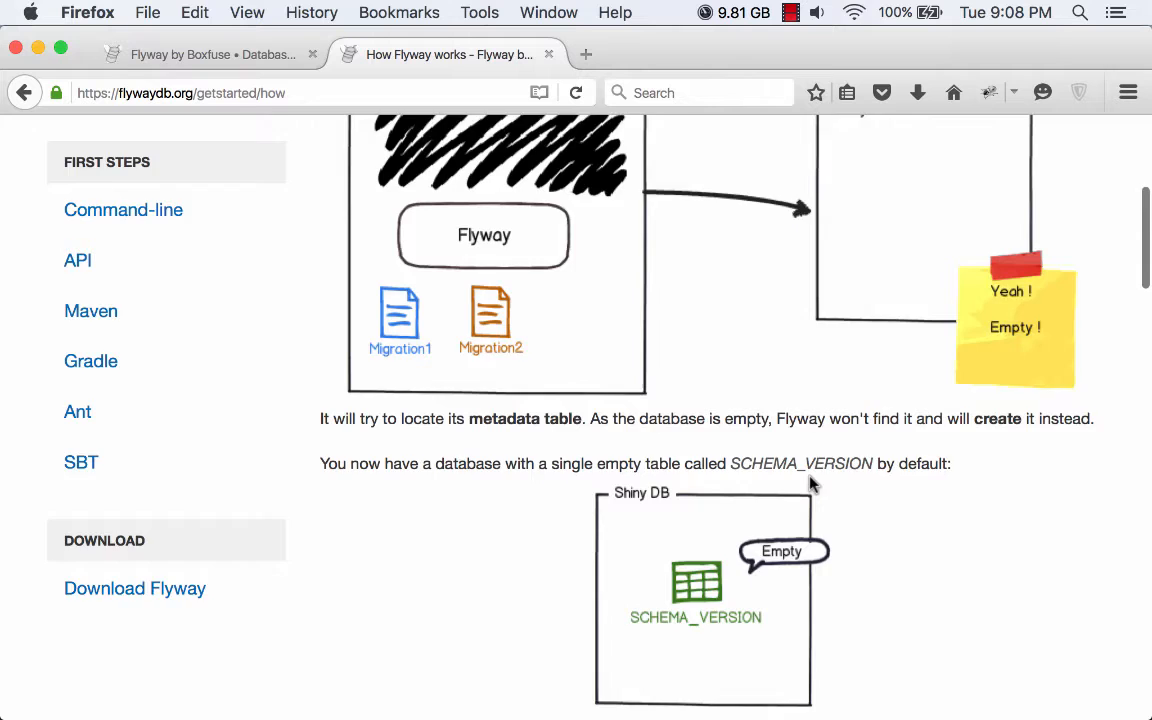
{"action": "scroll", "scroll_direction": "down", "scroll_amount": 3}
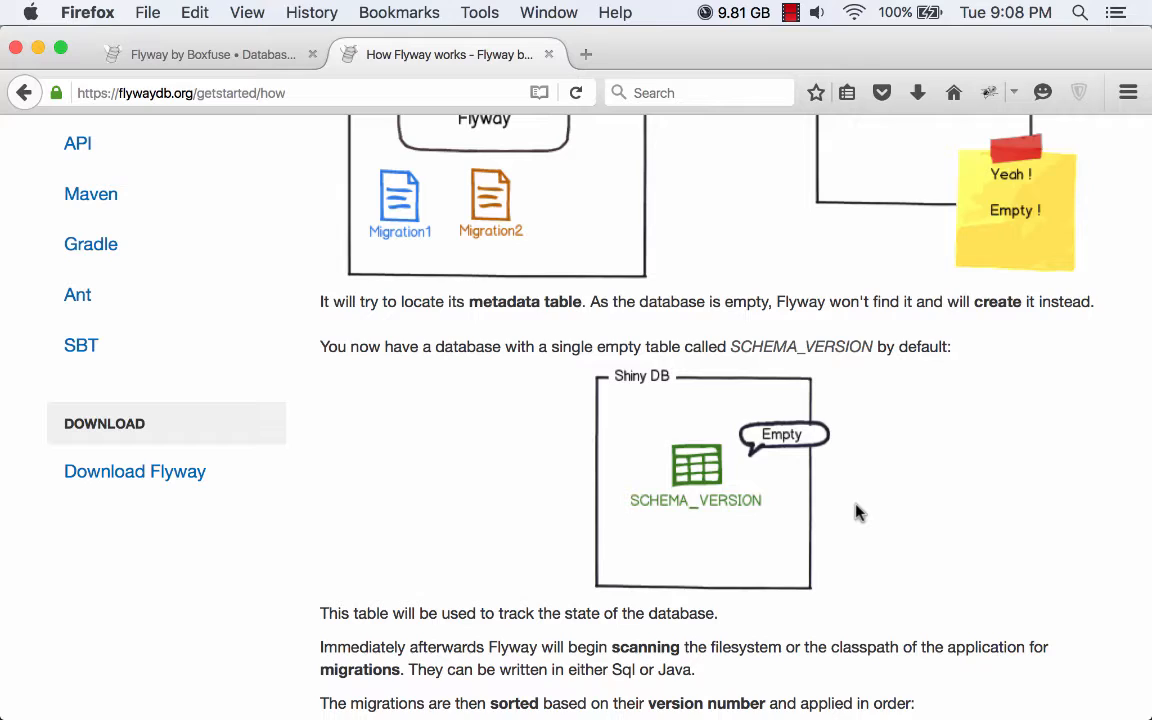
{"action": "scroll", "scroll_direction": "down", "scroll_amount": 3}
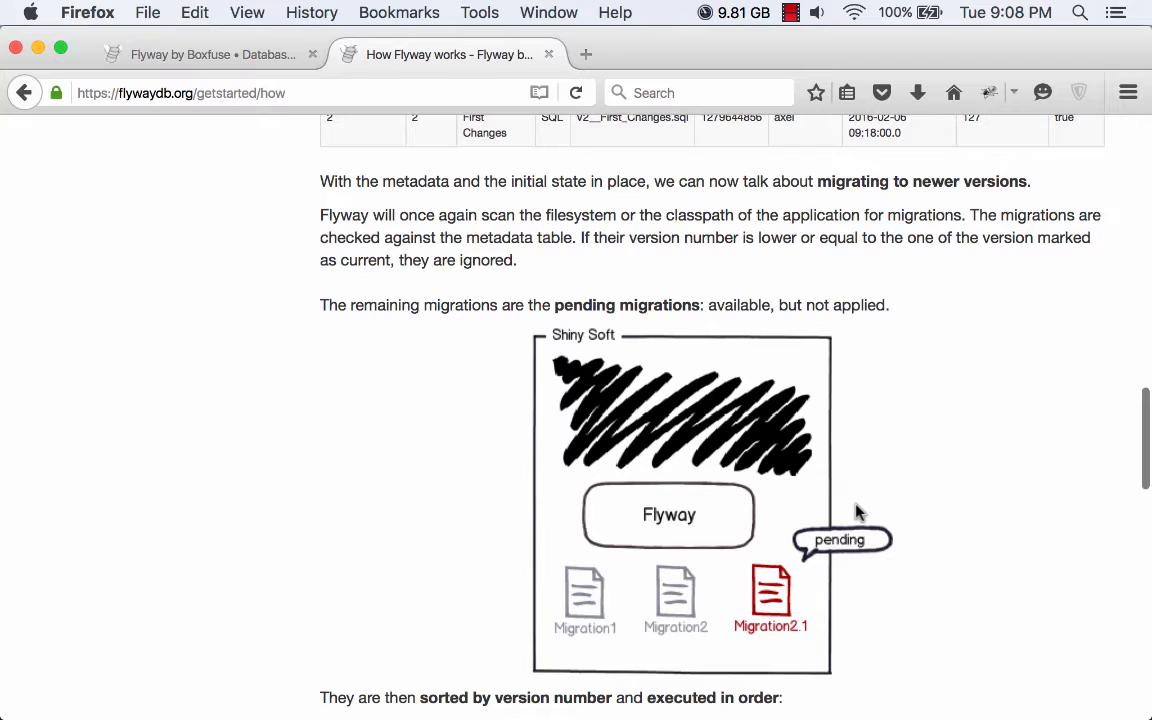
{"action": "scroll", "scroll_direction": "down", "scroll_amount": 3}
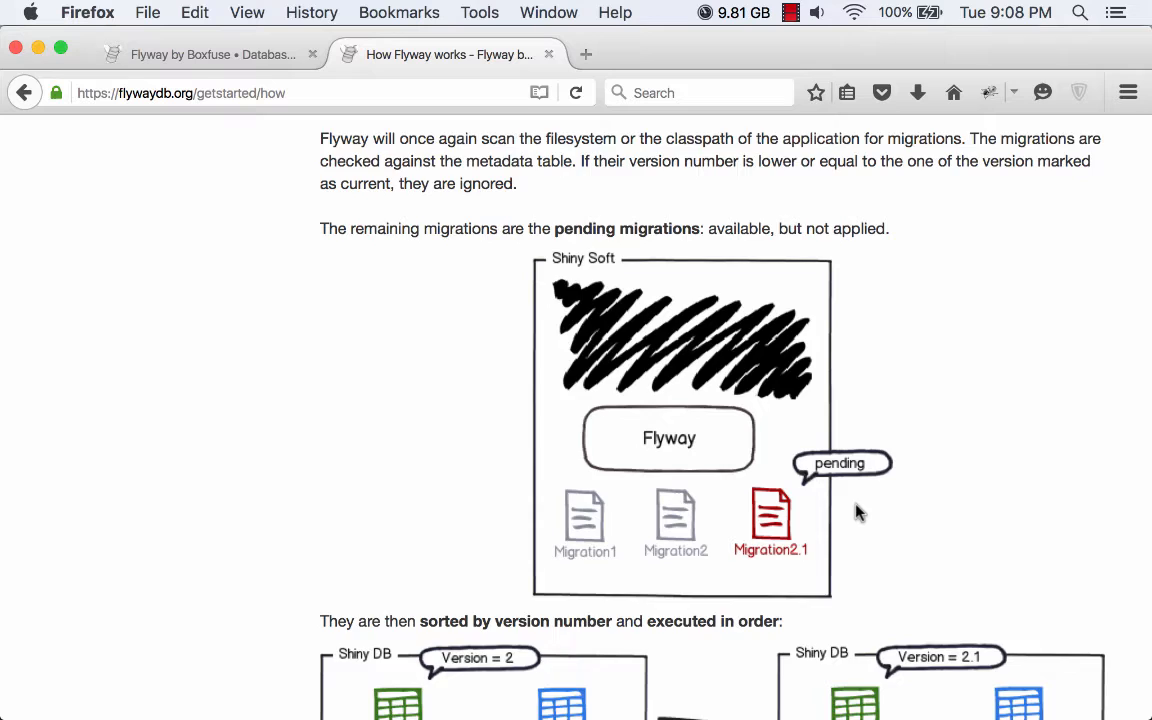
{"action": "scroll", "scroll_direction": "down", "scroll_amount": 3}
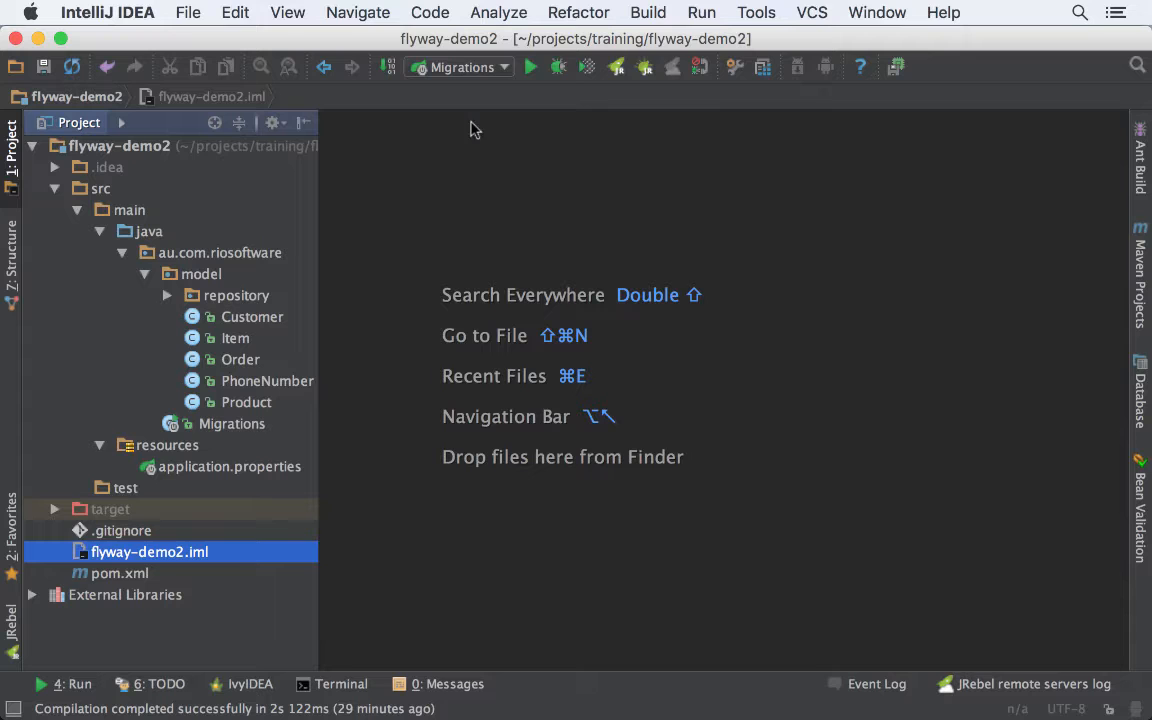
Open the PhoneNumber entity class alongside Customer and Product in the flyway-demo2 project.
{"action": "double_click", "coordinate": [120, 572]}
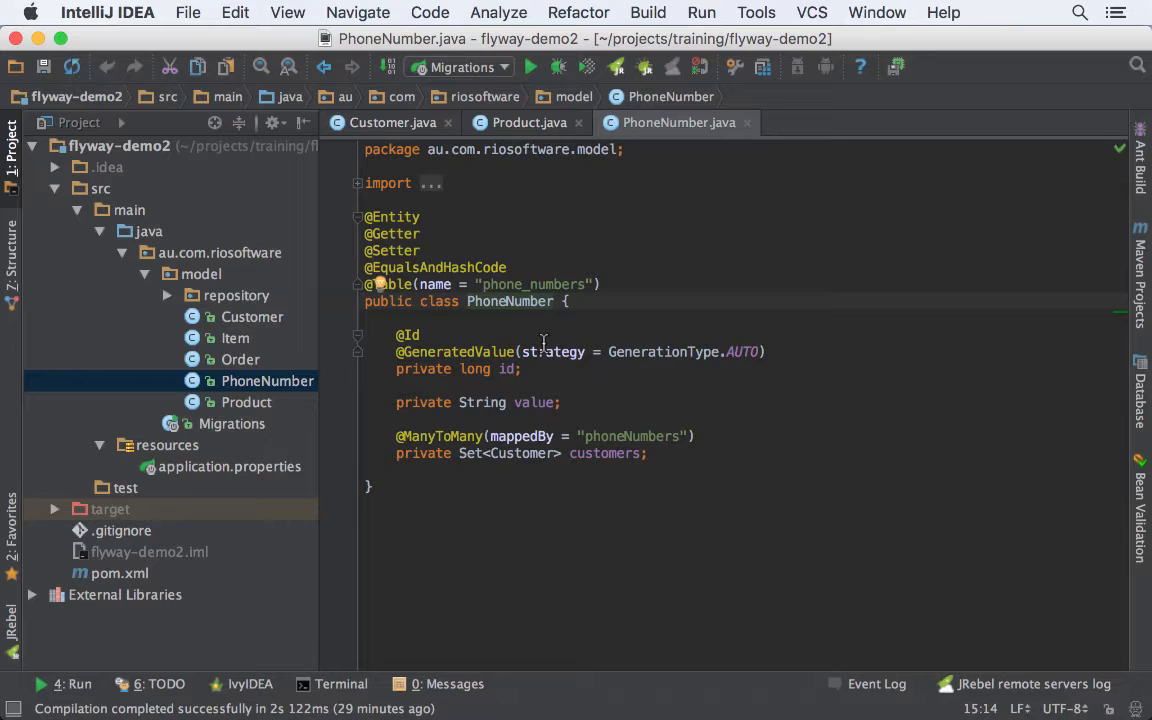
Open the Order and Item entity classes from the Project tool window.
{"action": "double_click", "coordinate": [240, 360]}
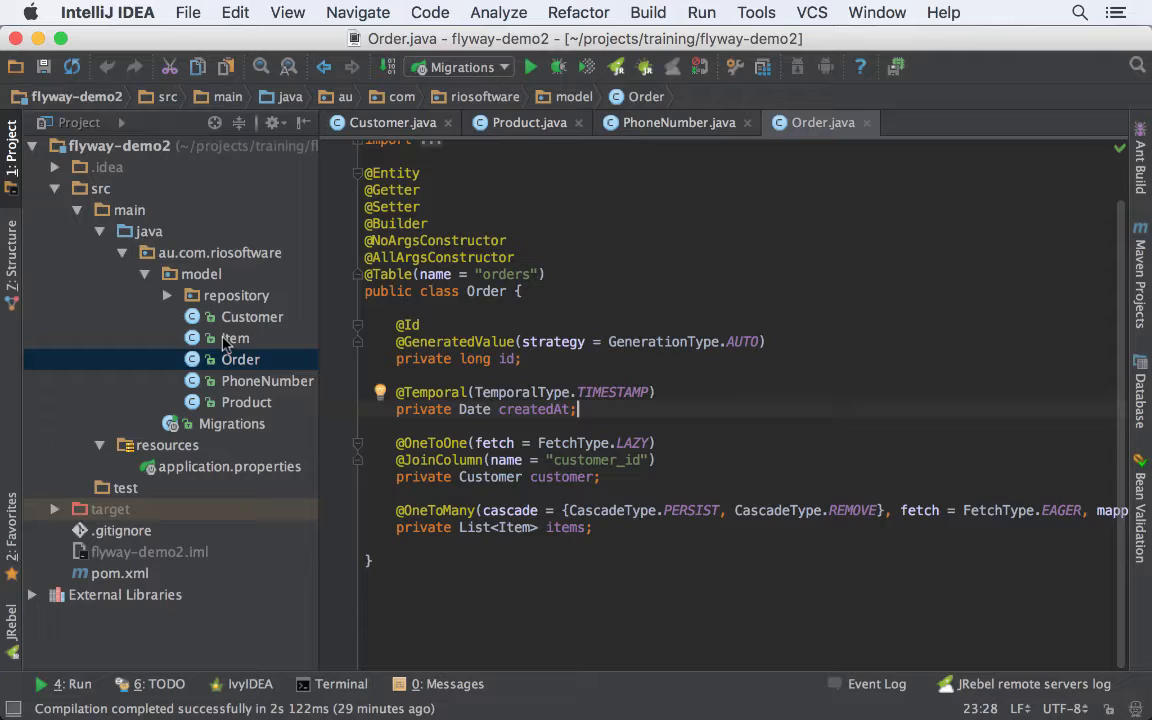
{"action": "double_click", "coordinate": [234, 338]}
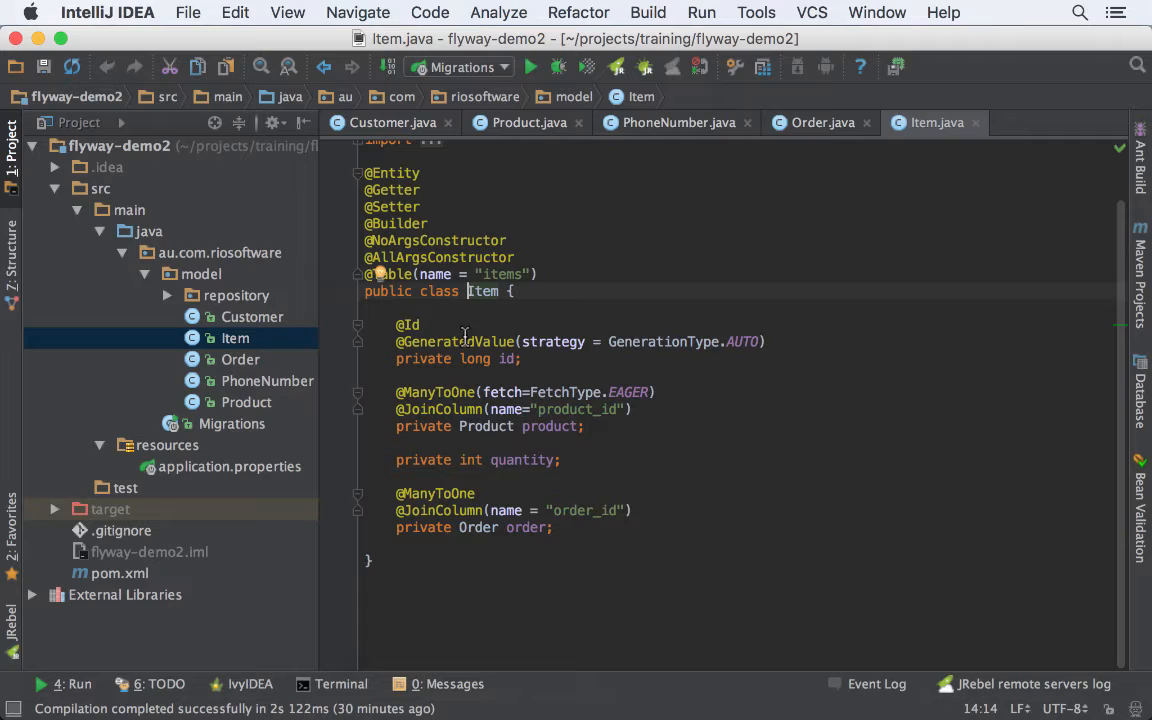
{"action": "mouse_move", "coordinate": [324, 222]}
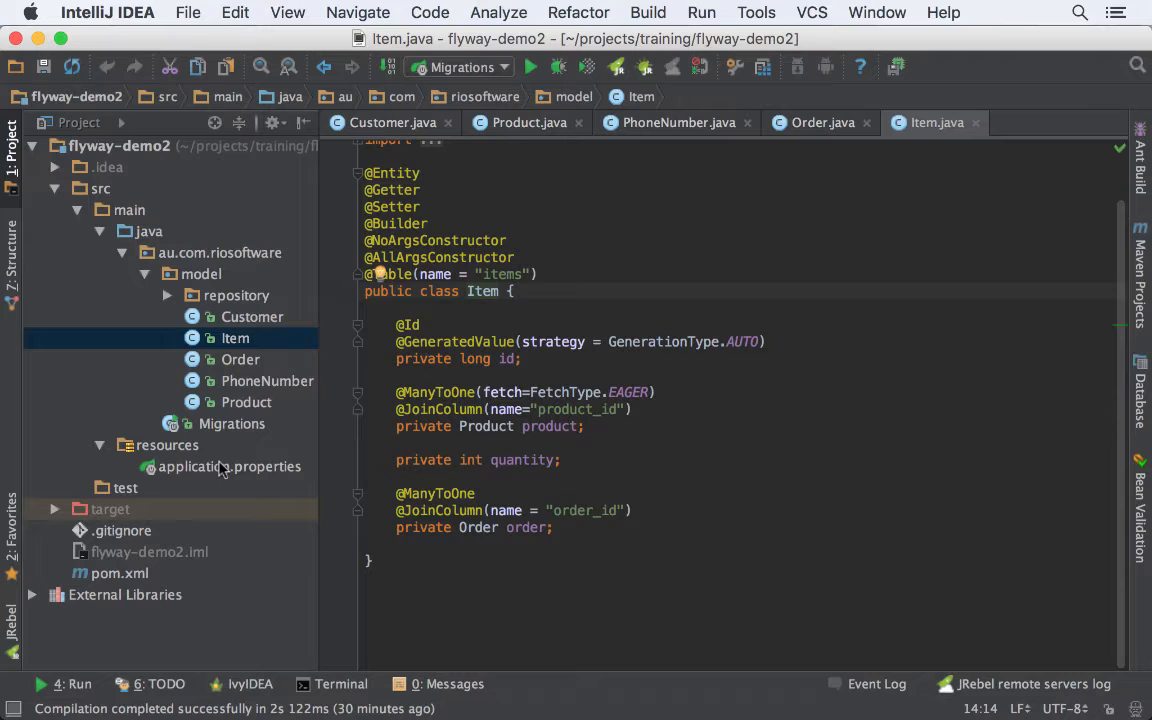
Set spring.jpa.hibernate.ddl-auto to create in application.properties and run the application.
{"action": "double_click", "coordinate": [228, 466]}
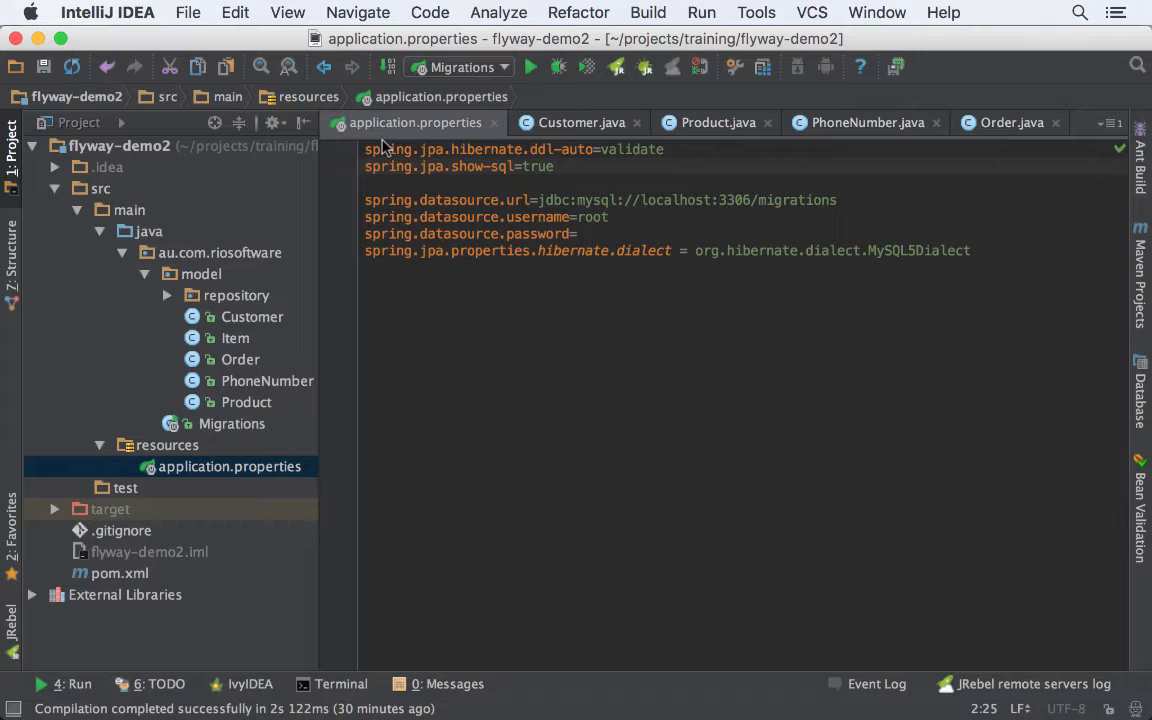
{"action": "type", "text": "create"}
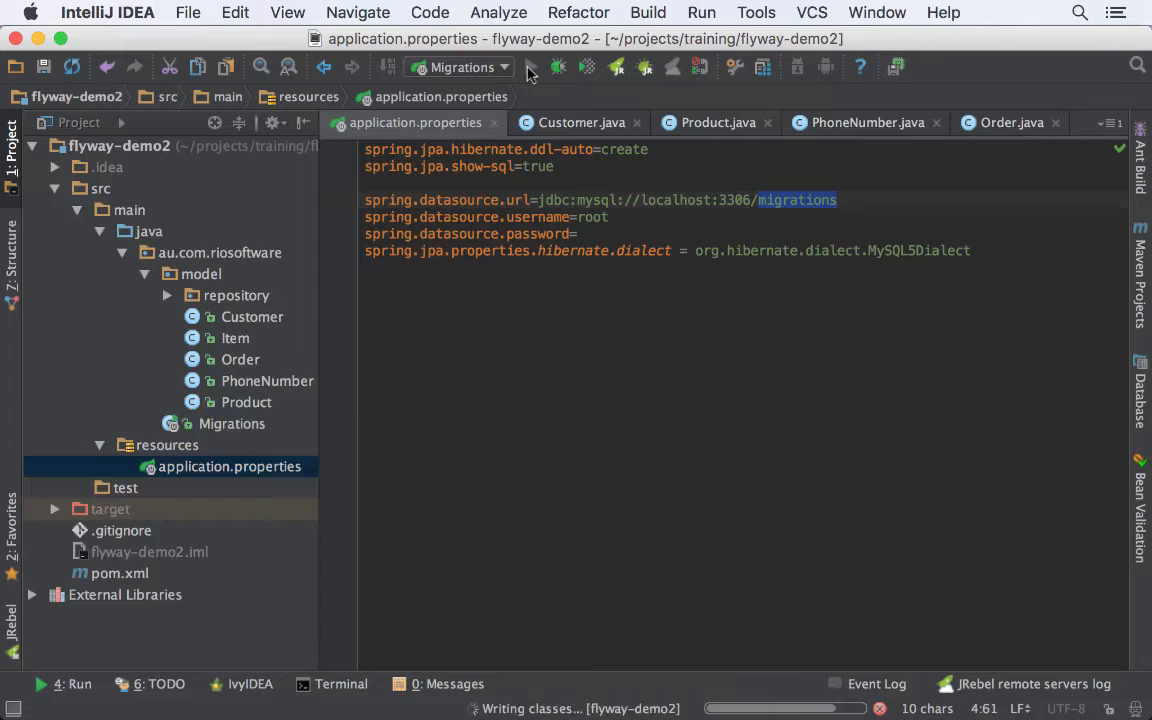
{"action": "left_click", "coordinate": [530, 68]}
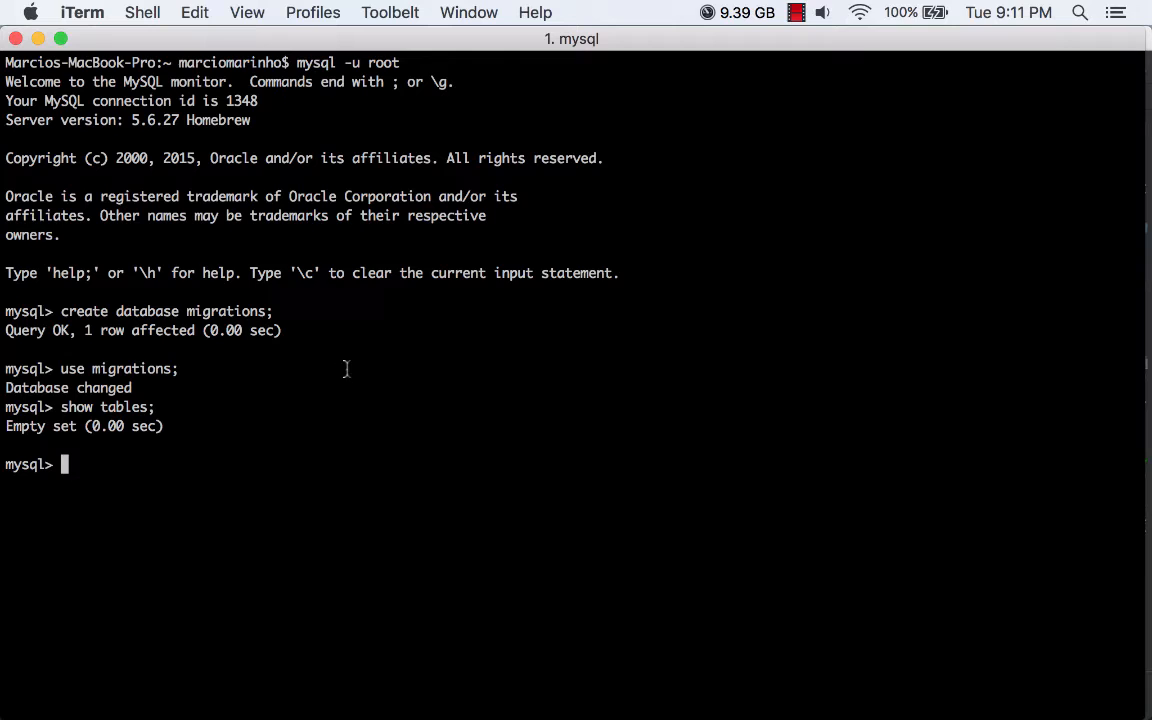
Run 'show tables;' in the mysql client to confirm the migrations database is empty.
{"action": "type", "text": "show tables;"}
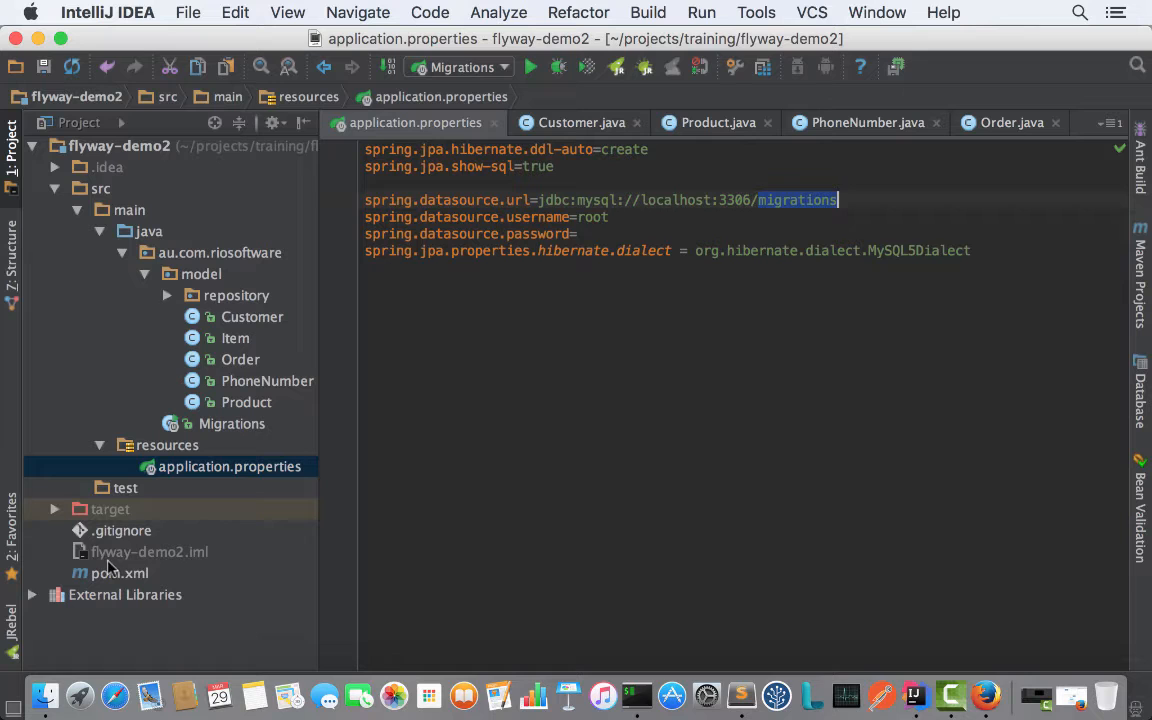
Add the org.flywaydb:flyway-core 4.0 dependency to pom.xml inside XML comments.
{"action": "double_click", "coordinate": [120, 572]}
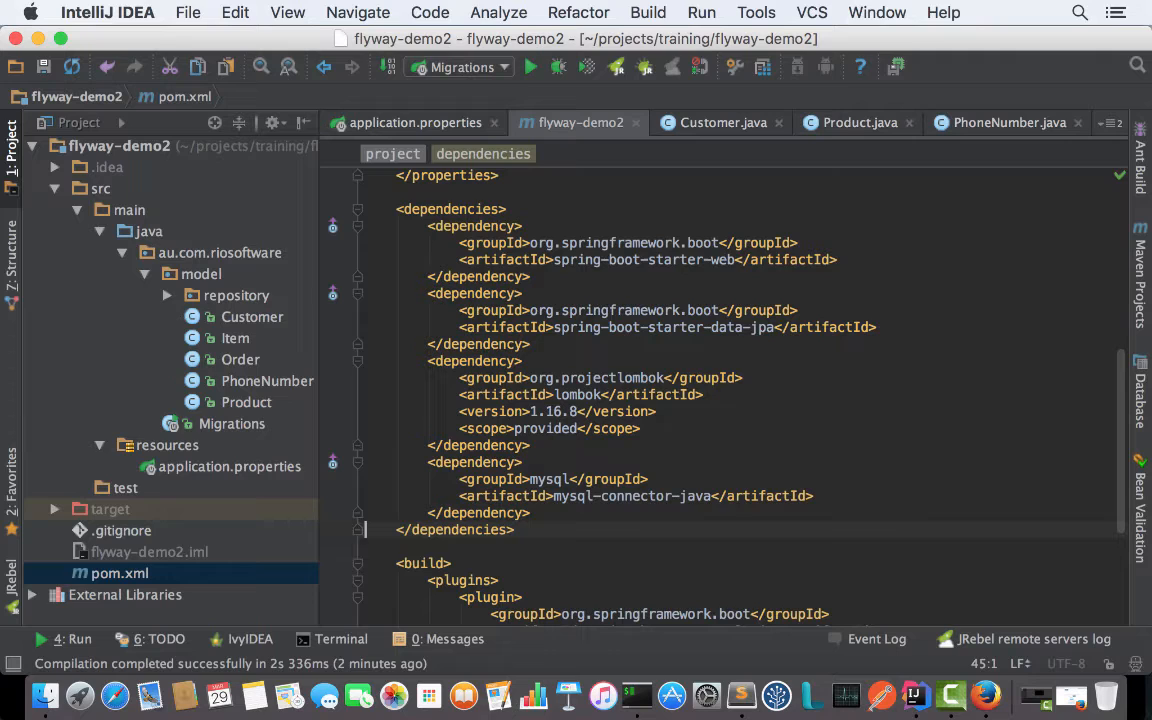
{"action": "type", "text": "<!"}
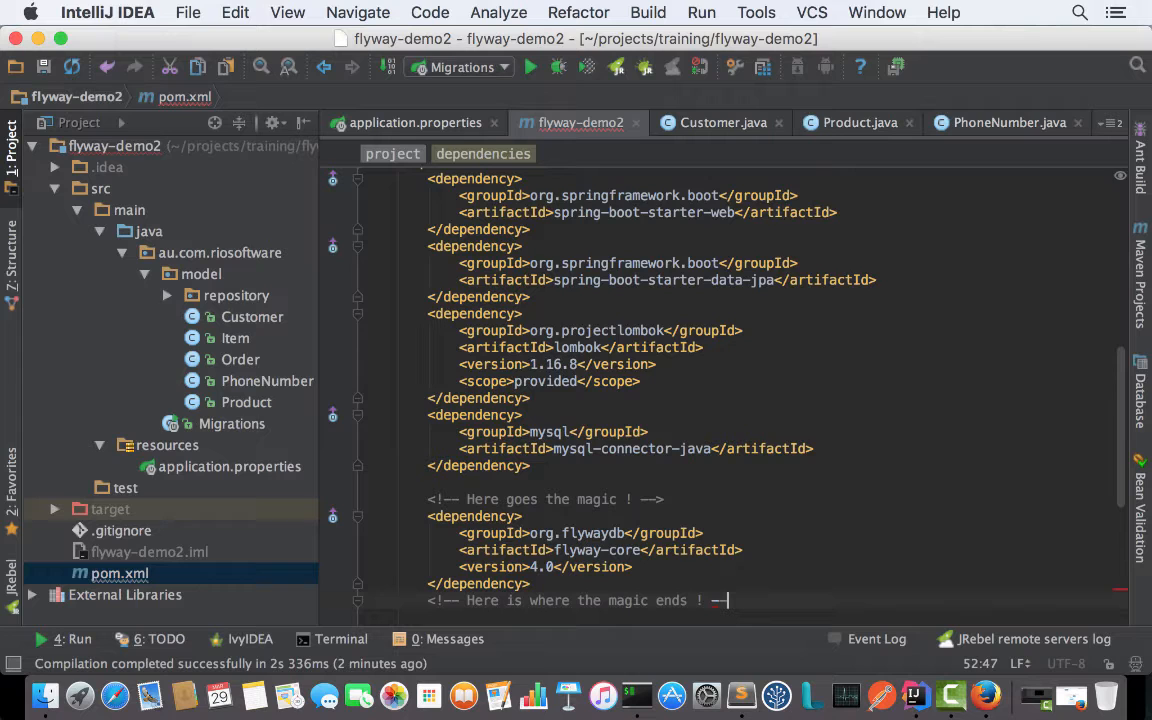
{"action": "scroll", "scroll_direction": "down", "scroll_amount": 3}
{"action": "type", "text": ">"}
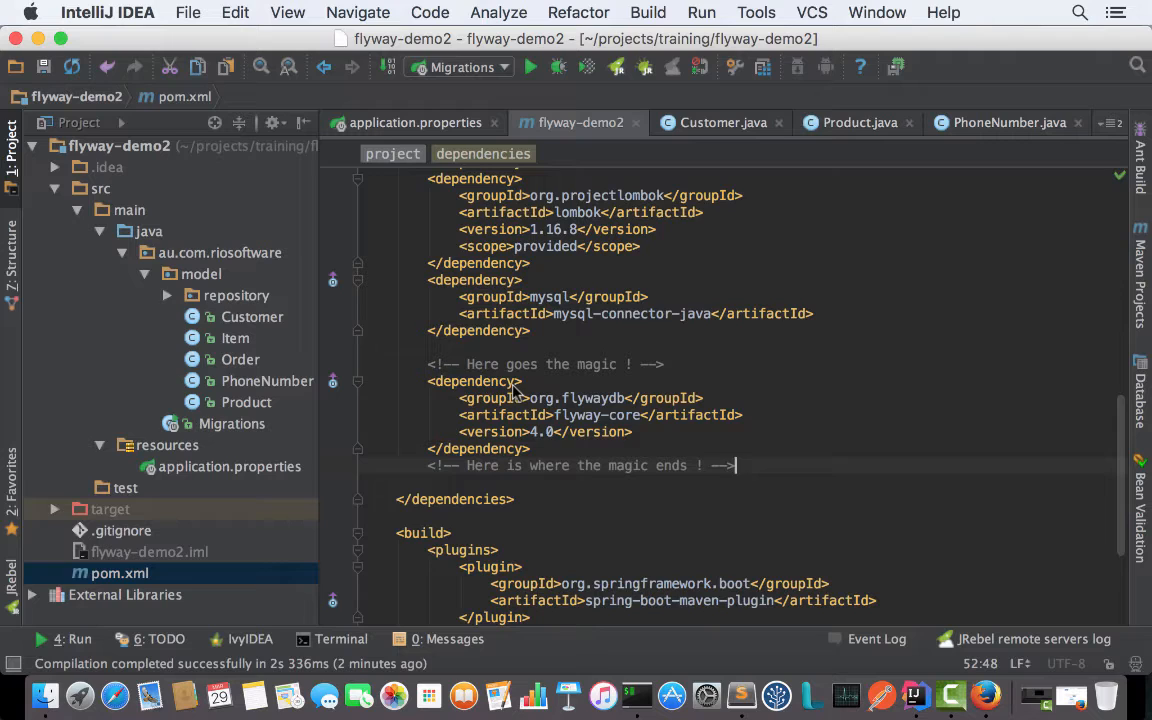
{"action": "left_click", "coordinate": [494, 380]}
{"action": "type", "text": "db"}
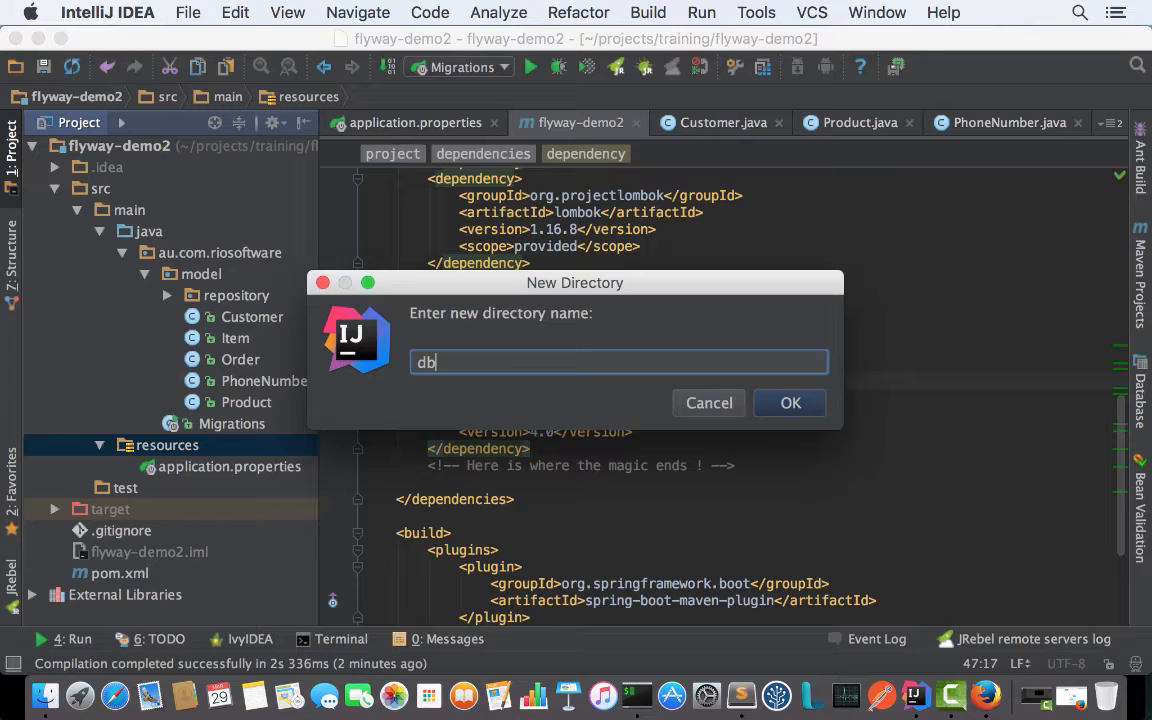
Create db/migration under resources and add the file V1__create_initial_schema.sql to it.
{"action": "left_click", "coordinate": [790, 402]}
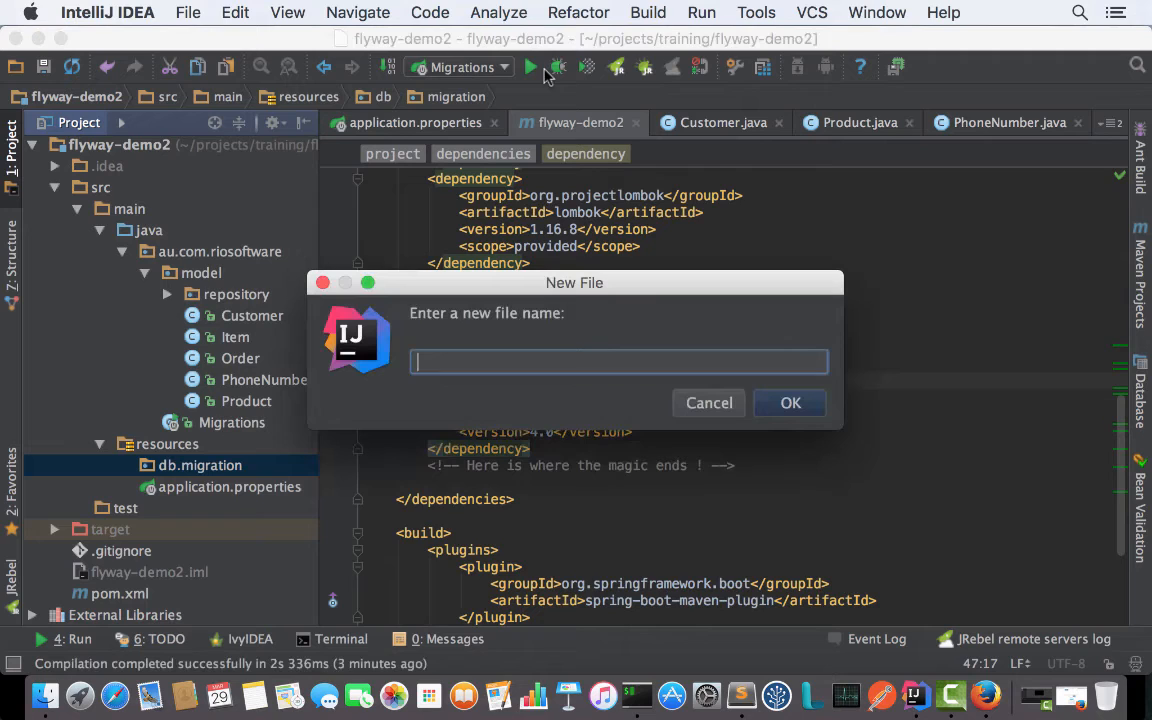
{"action": "type", "text": "V1__CR"}
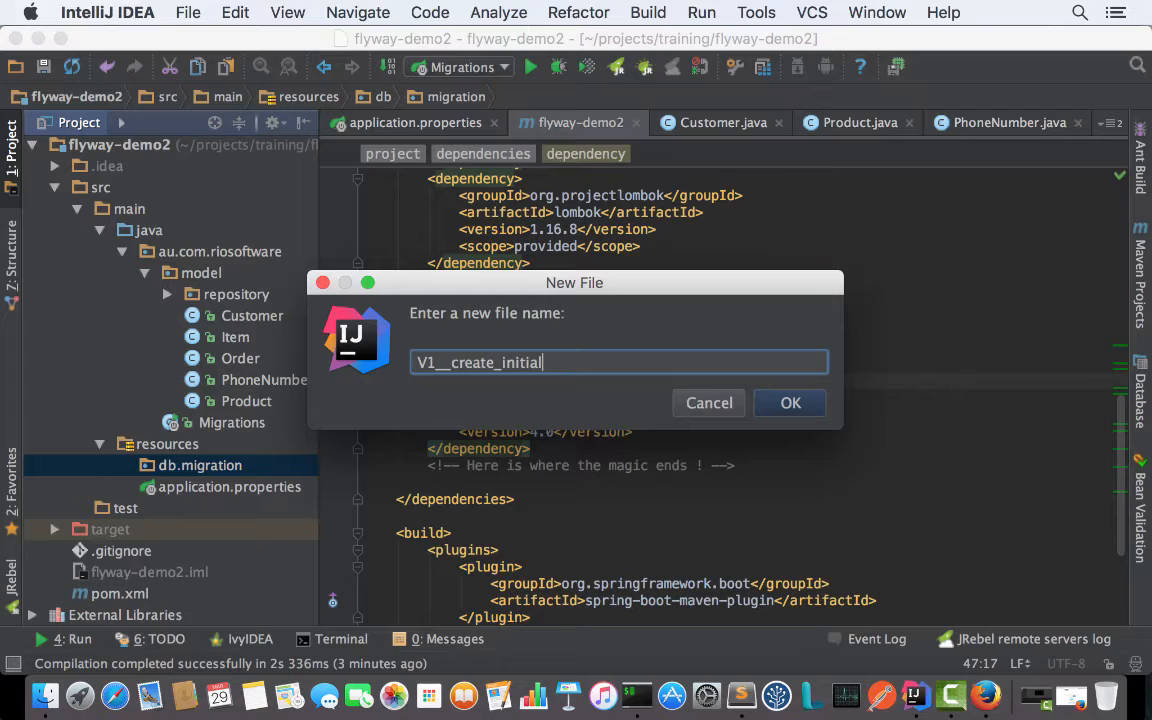
{"action": "left_click", "coordinate": [788, 402]}
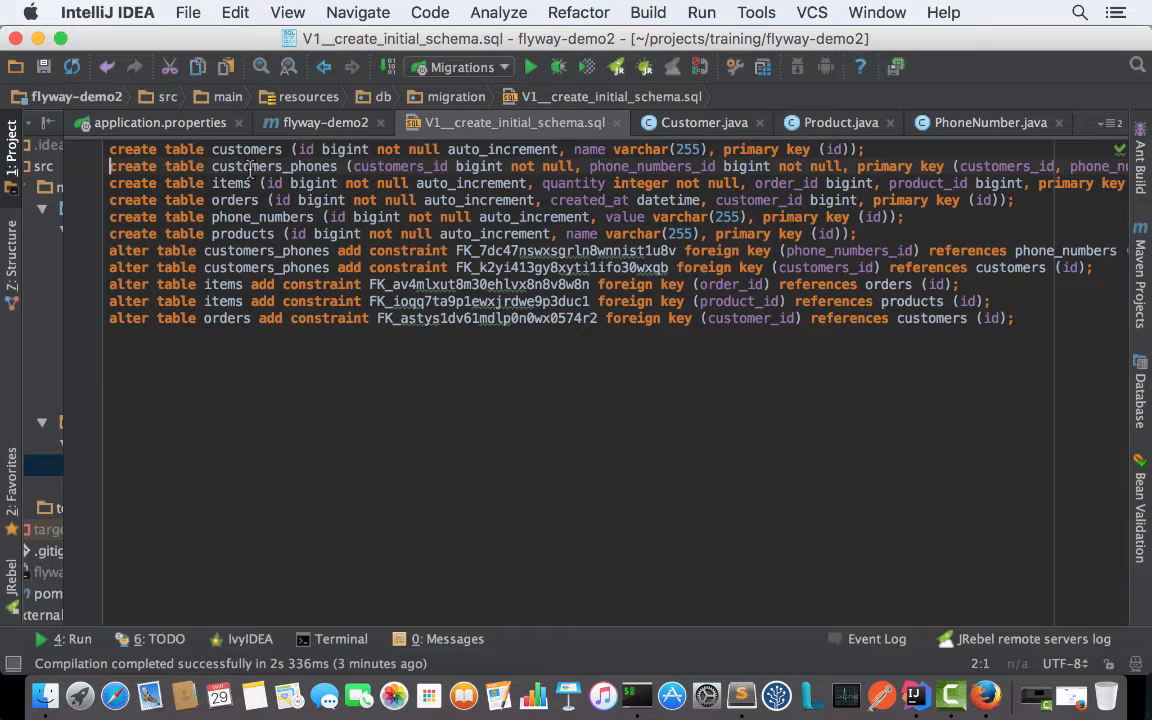
Place the CREATE TABLE and ALTER TABLE foreign-key statements into V1__create_initial_schema.sql.
{"action": "double_click", "coordinate": [242, 232]}
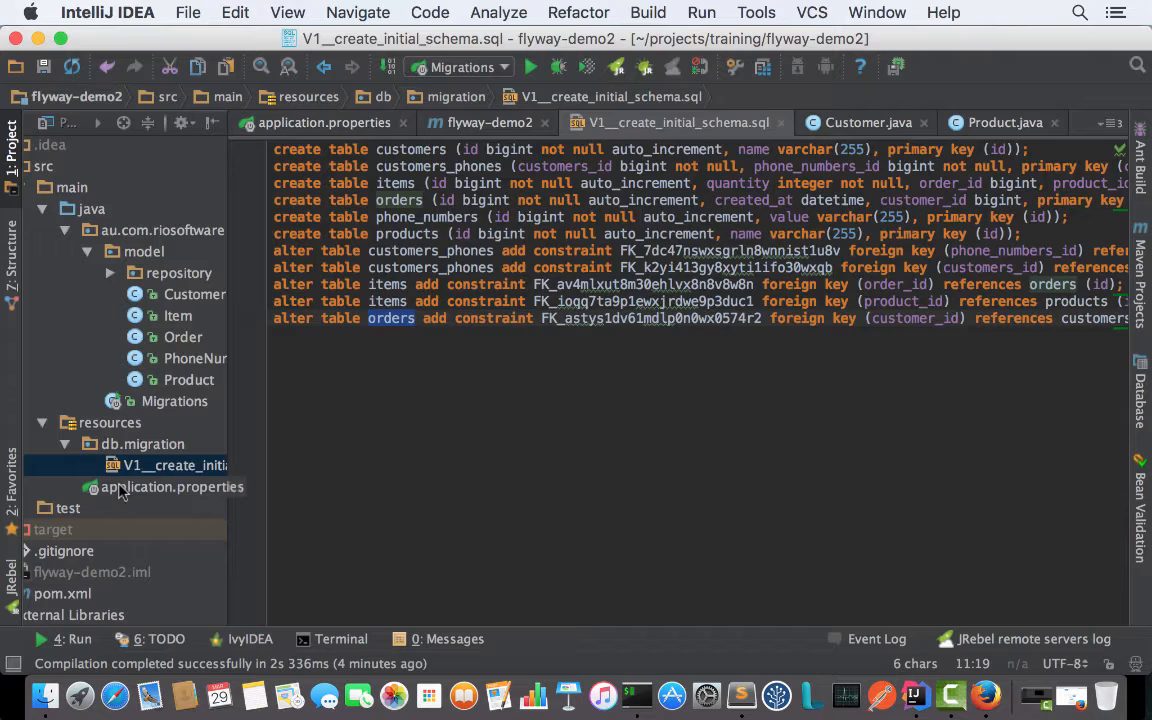
Set ddl-auto=validate and add spring.datasource.validationQuery=SELECT 1, then run Migrations.
{"action": "left_click", "coordinate": [172, 486]}
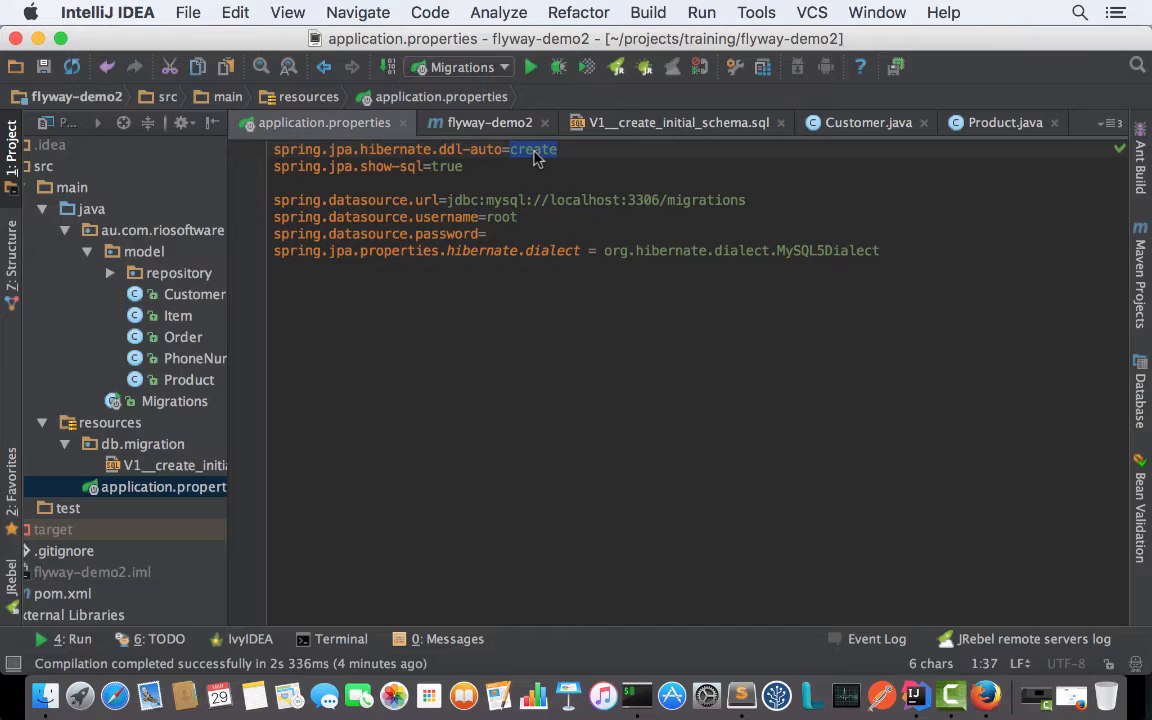
{"action": "triple_click", "coordinate": [400, 148]}
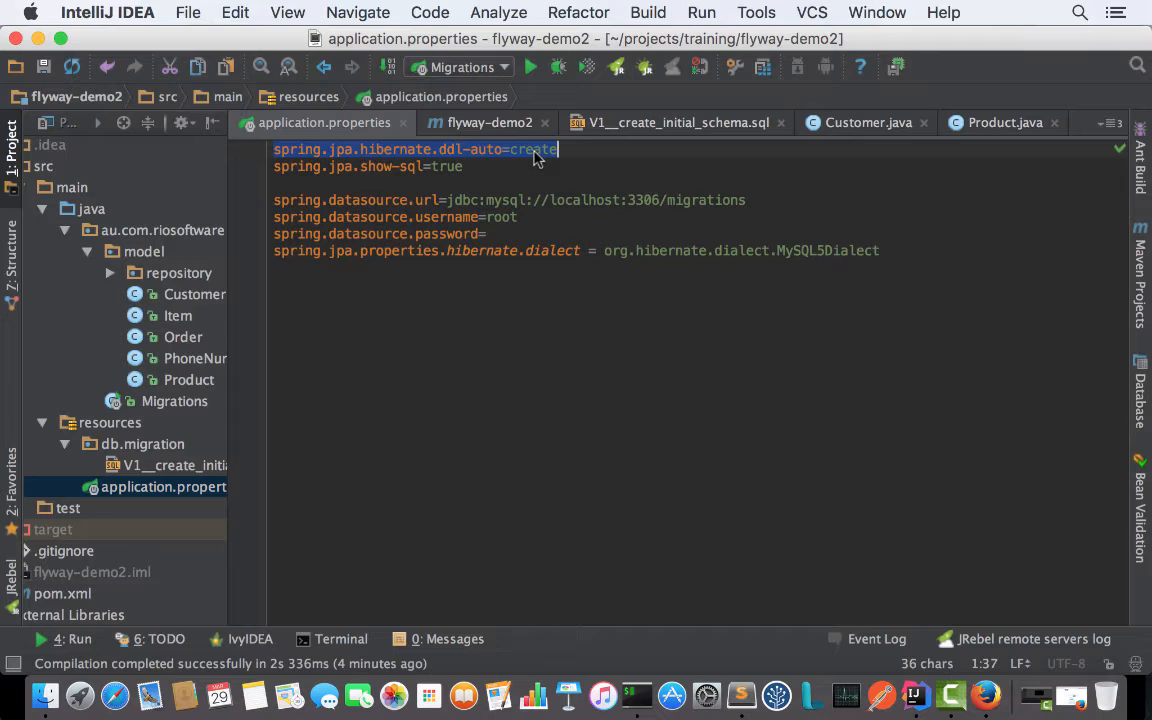
{"action": "type", "text": "validate"}
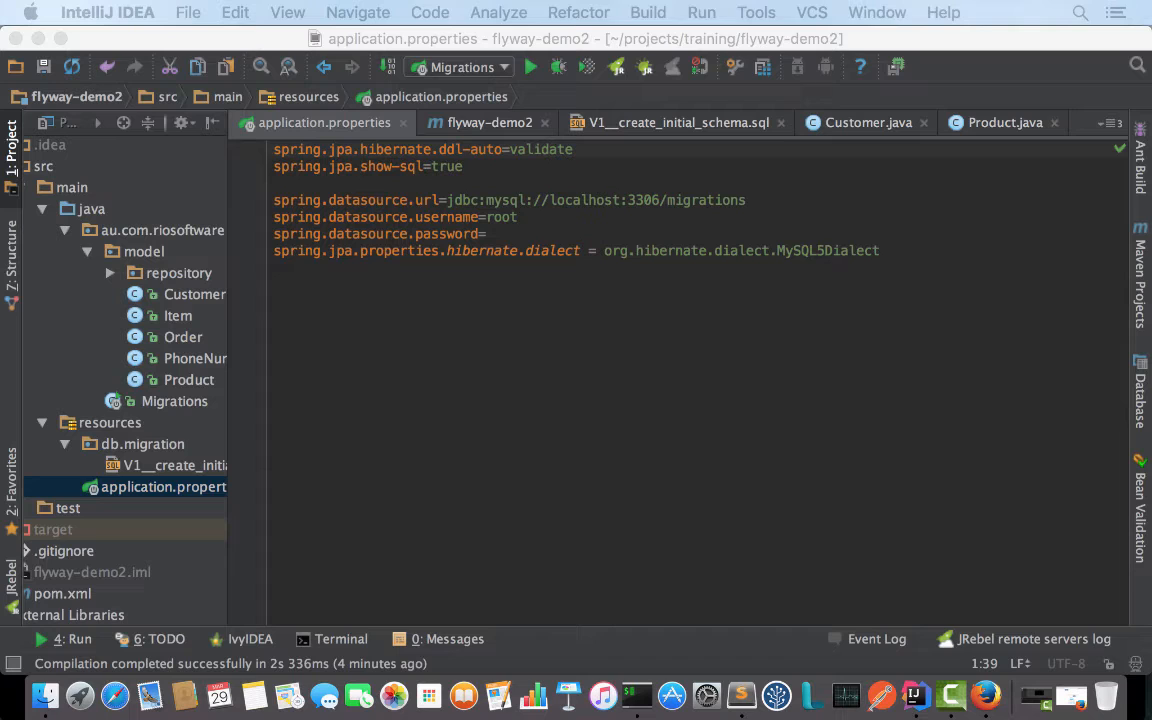
{"action": "type", "text": "spring.datasource.validationQuery=SELECT 1"}
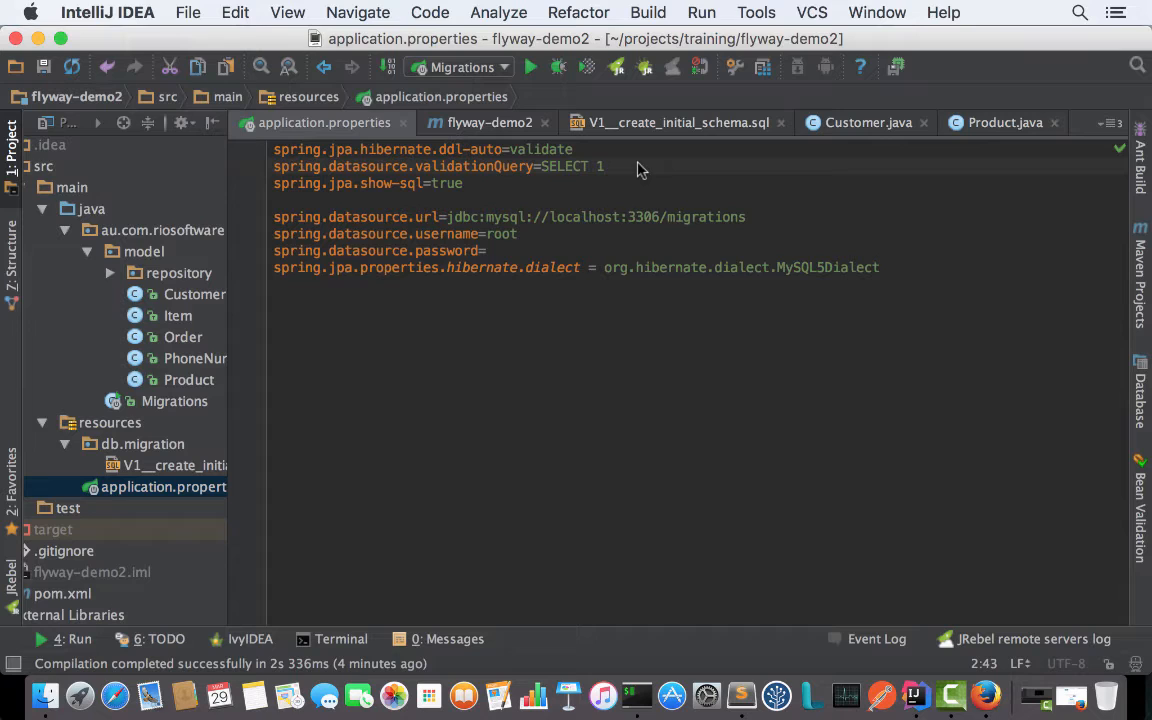
{"action": "double_click", "coordinate": [564, 166]}
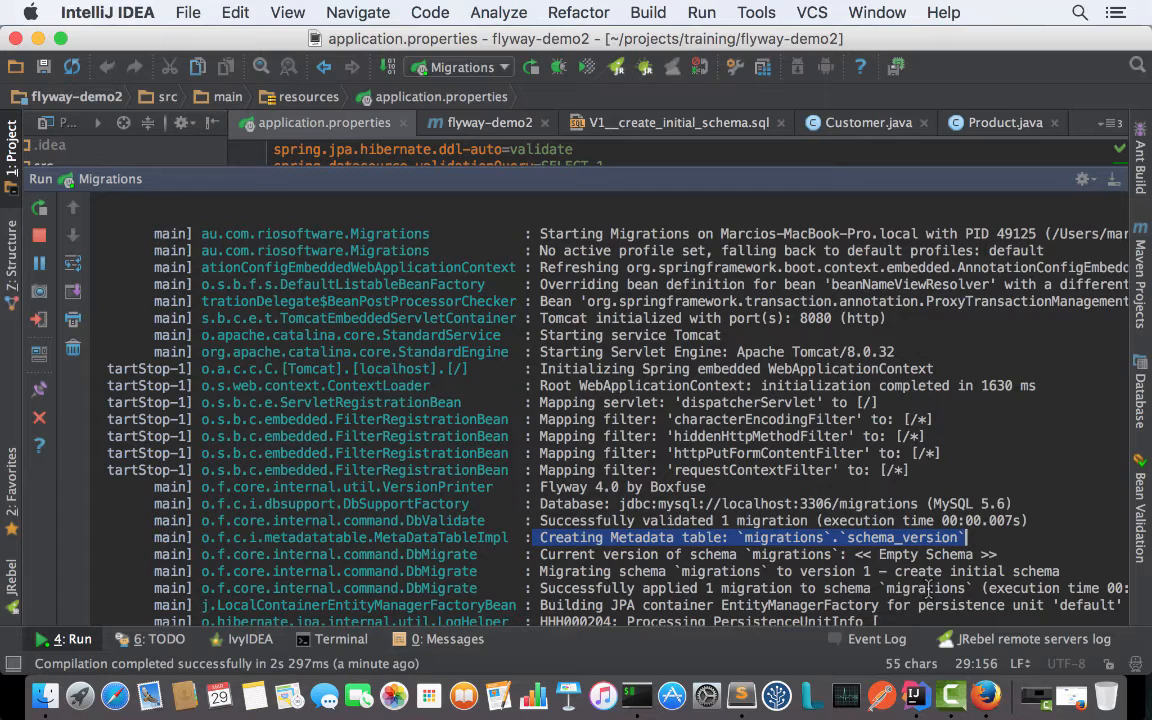
Highlight the Flyway log line reporting creation of the schema_version metadata table.
{"action": "left_click", "coordinate": [544, 572]}
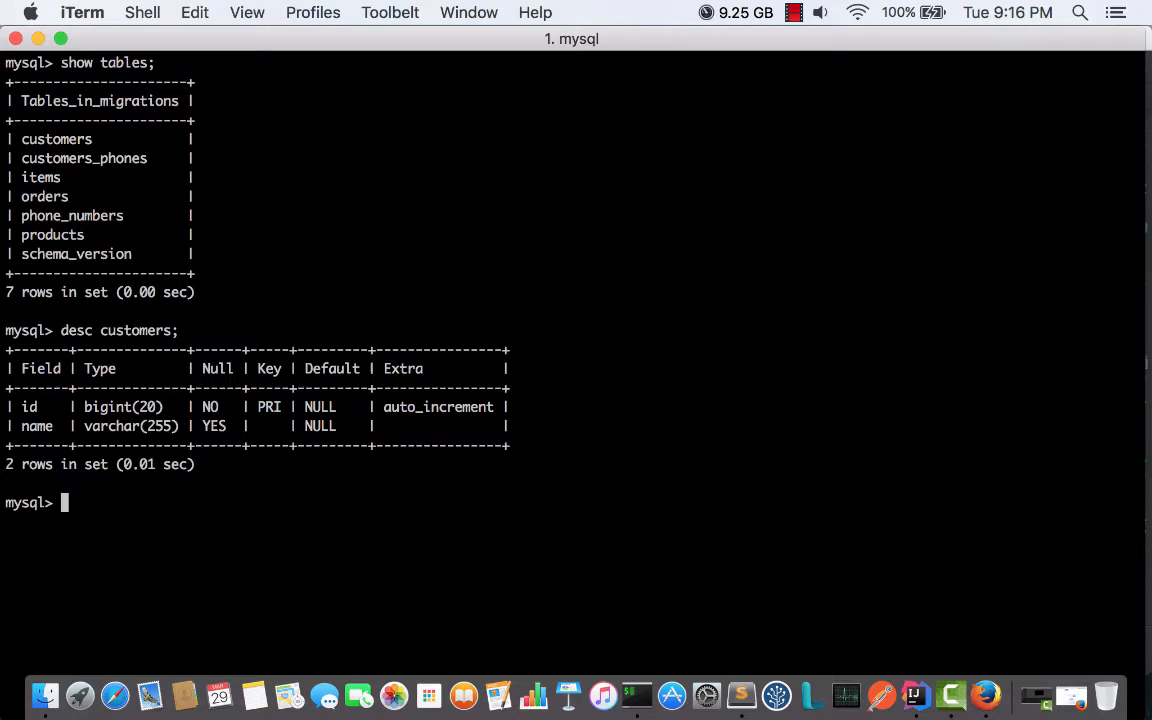
Describe schema_version in mysql to see its ten columns, then begin a select query.
{"action": "double_click", "coordinate": [76, 252]}
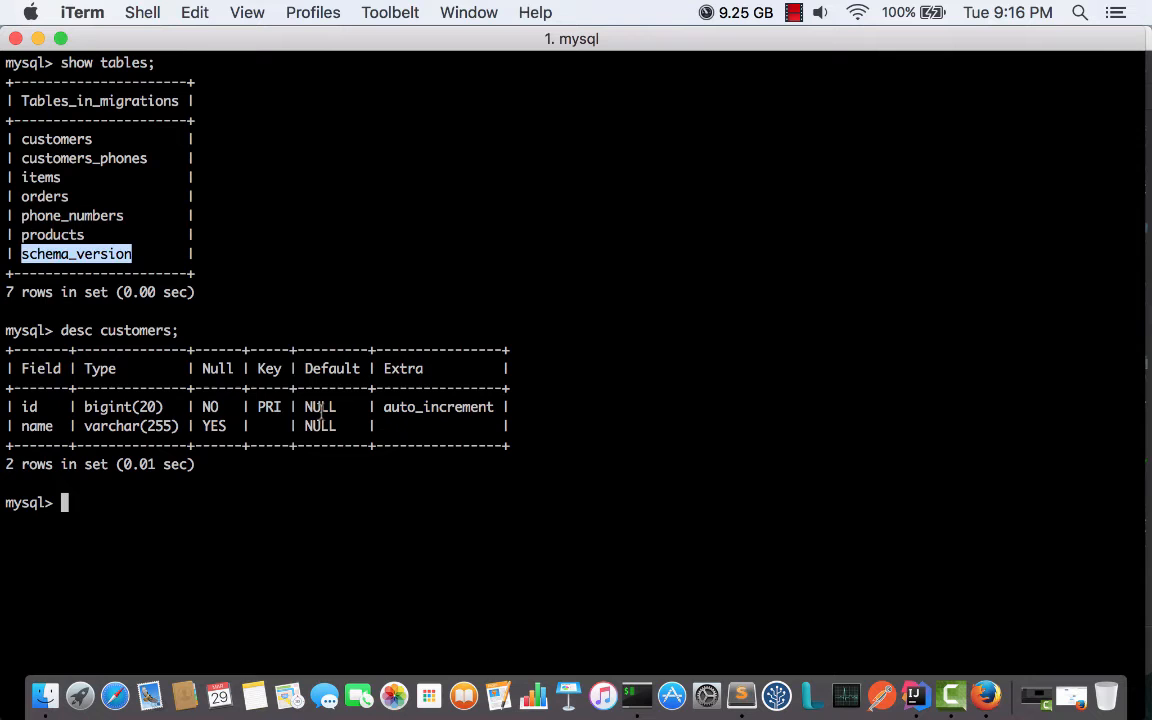
{"action": "type", "text": "desc schema_version;"}
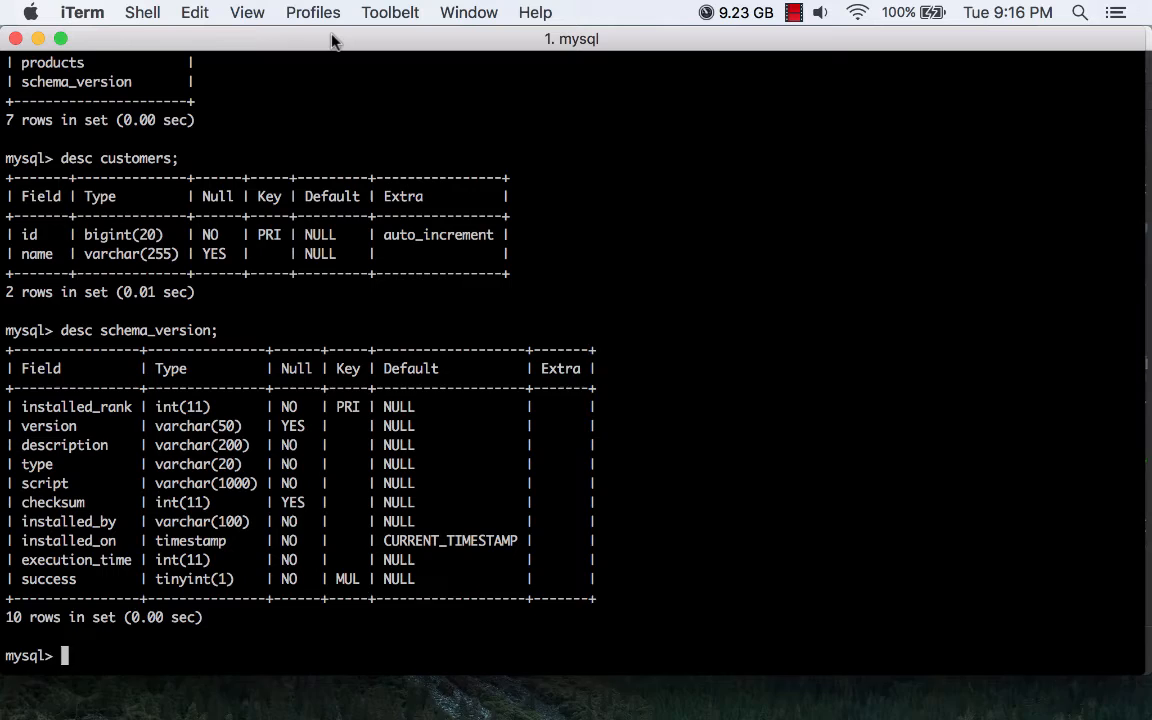
{"action": "scroll", "scroll_direction": "down", "scroll_amount": 3}
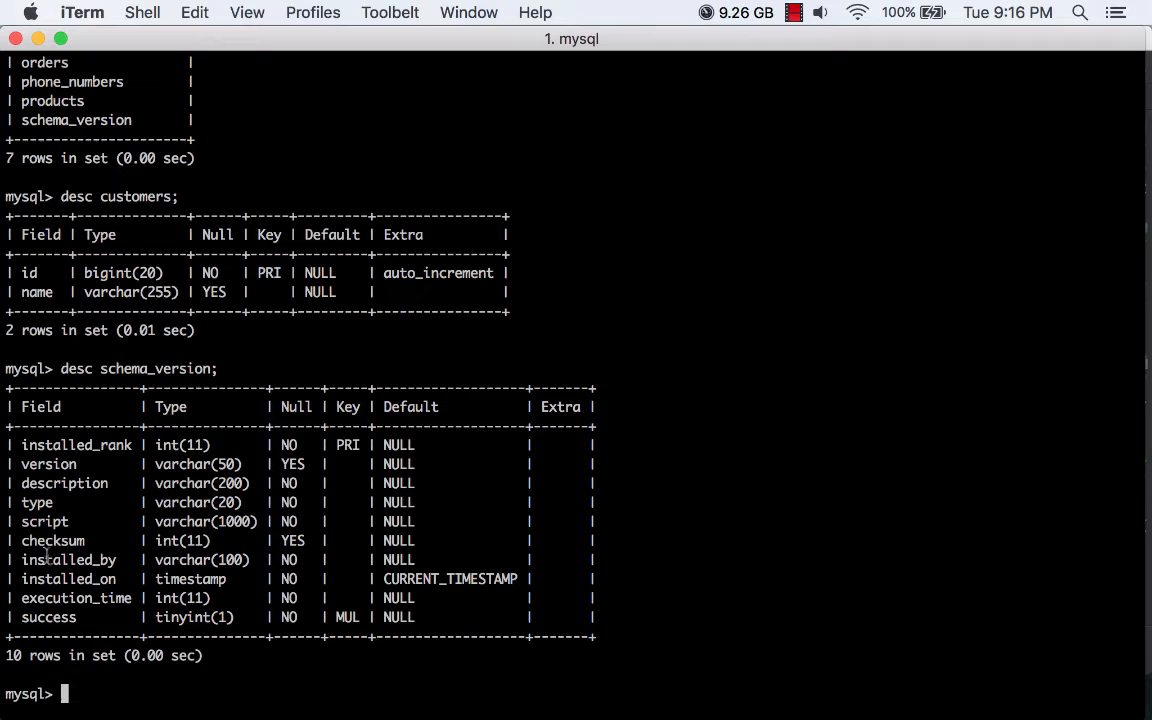
{"action": "type", "text": "selec"}
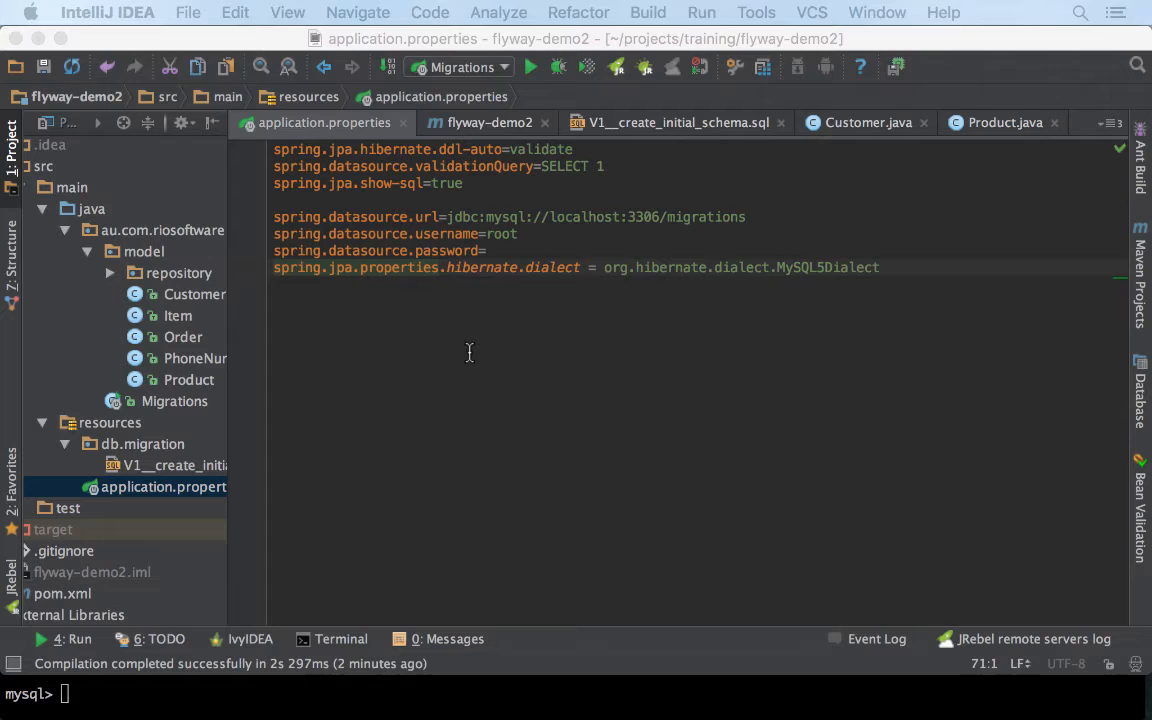
Create V2__create_customer_indexes.sql in the db.migration folder.
{"action": "left_click", "coordinate": [142, 444]}
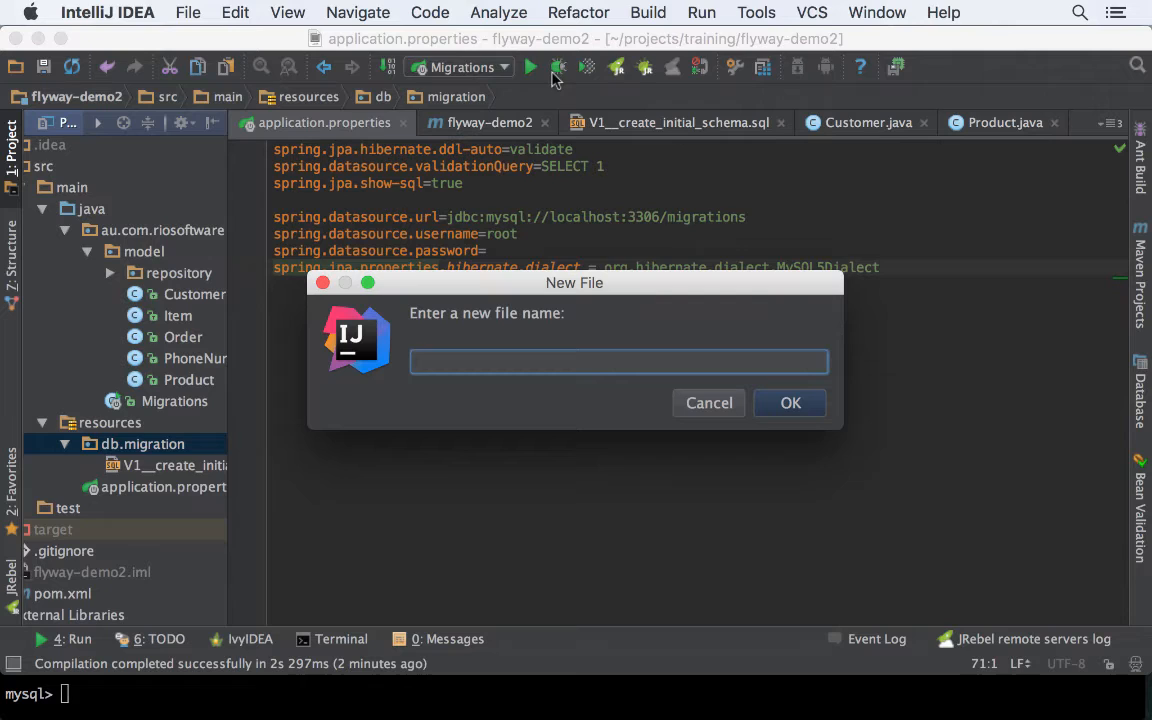
{"action": "type", "text": "V2__create_me"}
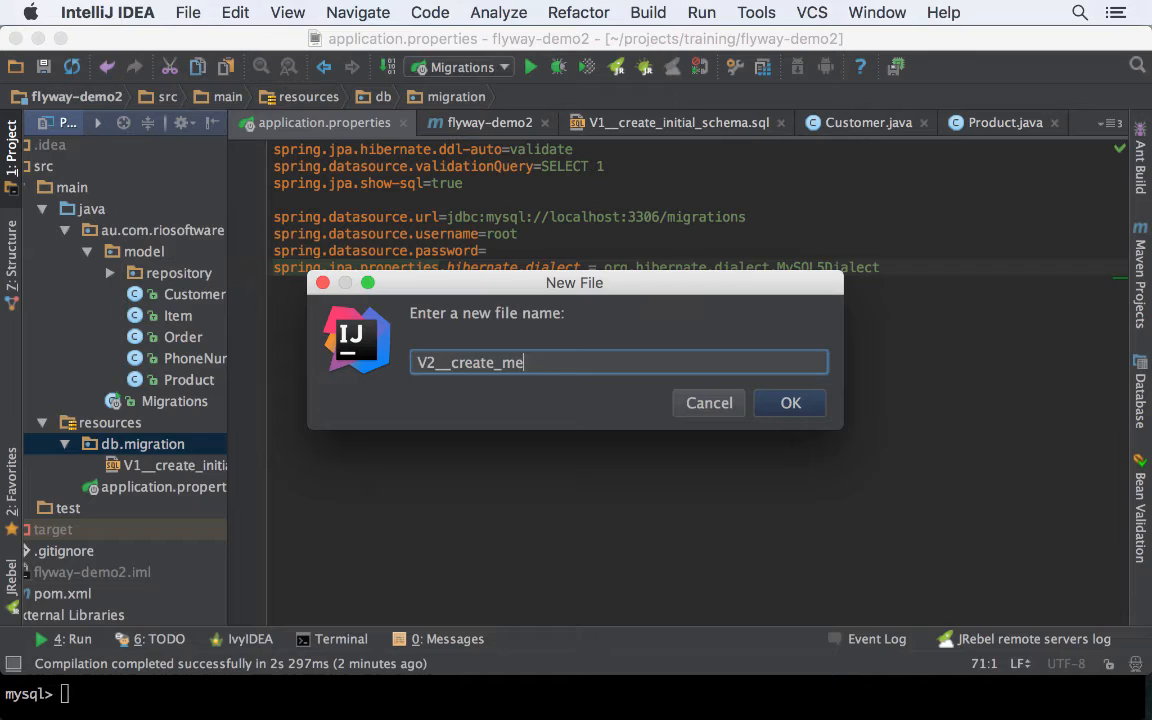
{"action": "type", "text": "customer"}
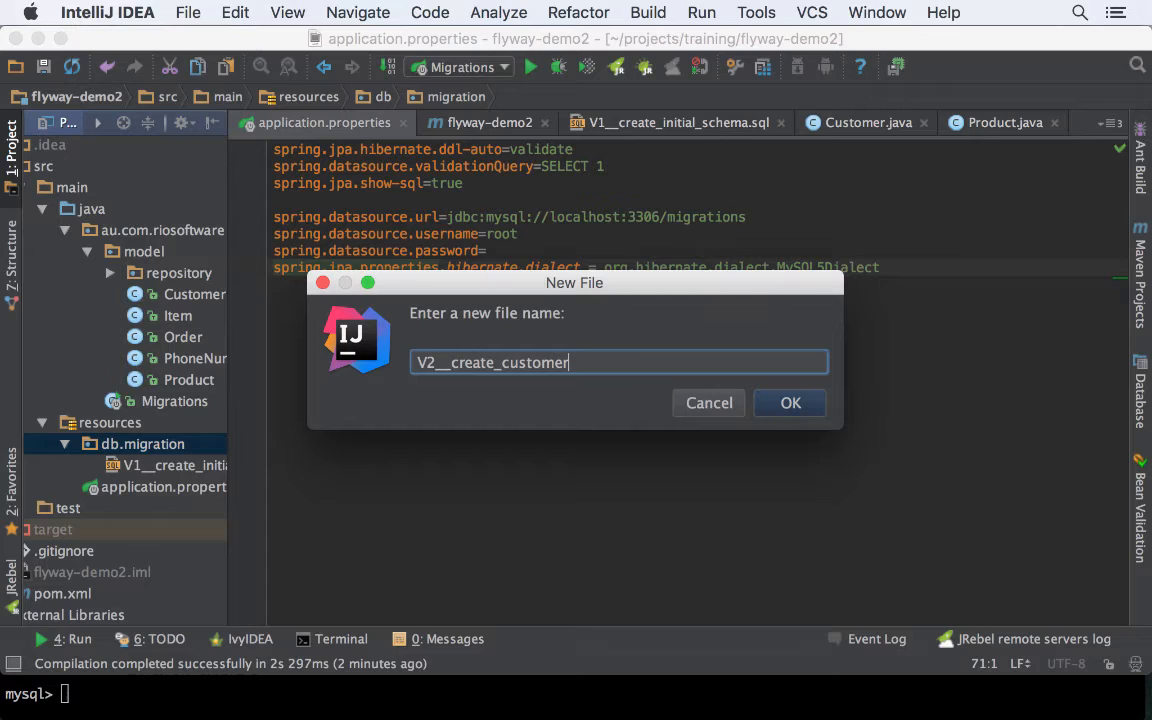
{"action": "type", "text": "_indexes.sql"}
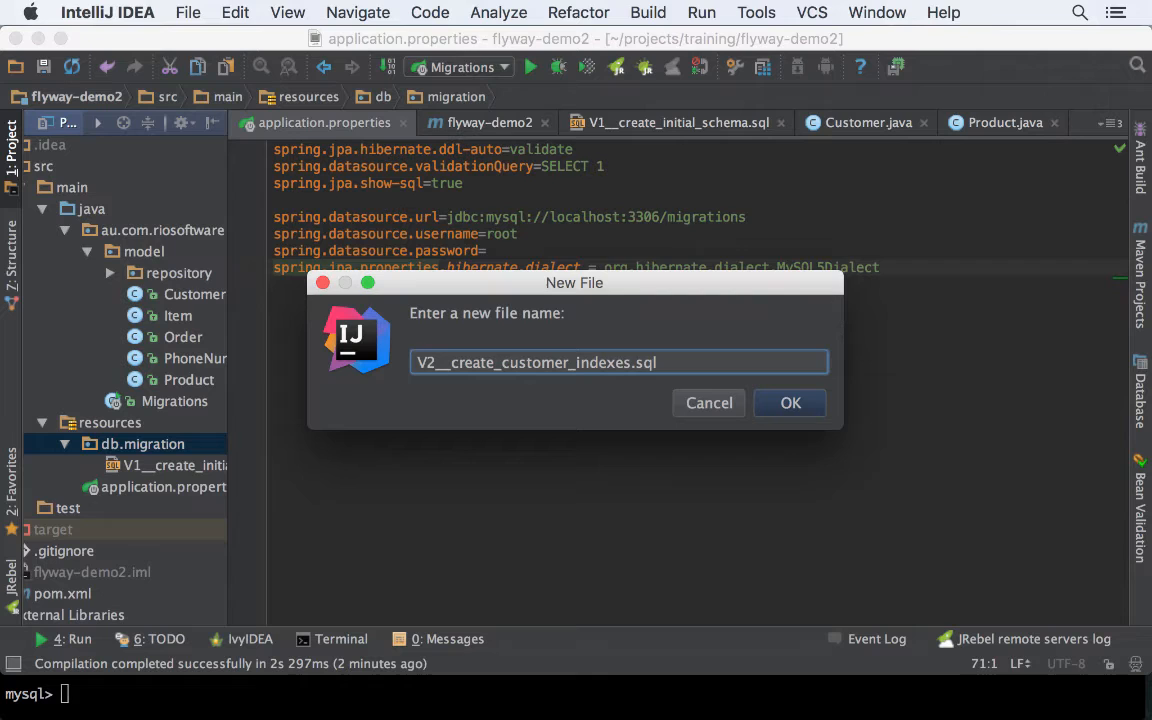
{"action": "left_click", "coordinate": [790, 402]}
{"action": "type", "text": "select * from schema_version;"}
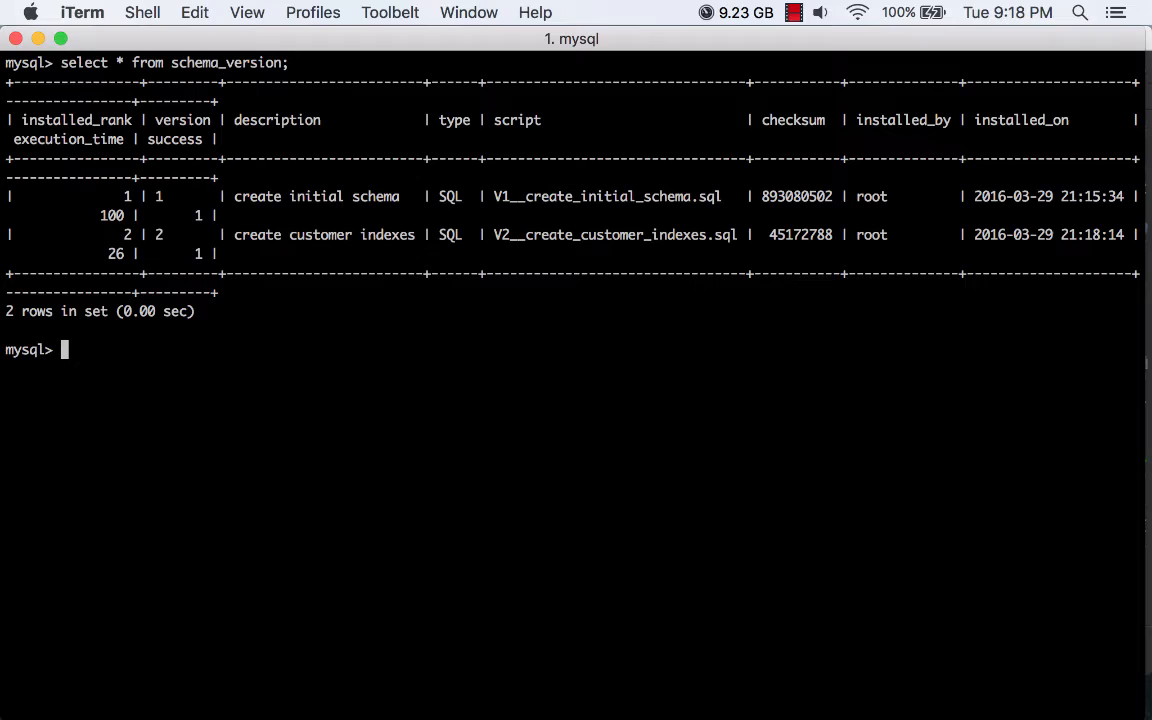
Highlight the V2 customer indexes row in schema_version and start a show indexes query.
{"action": "left_click_drag", "start_coordinate": [234, 234], "coordinate": [736, 234]}
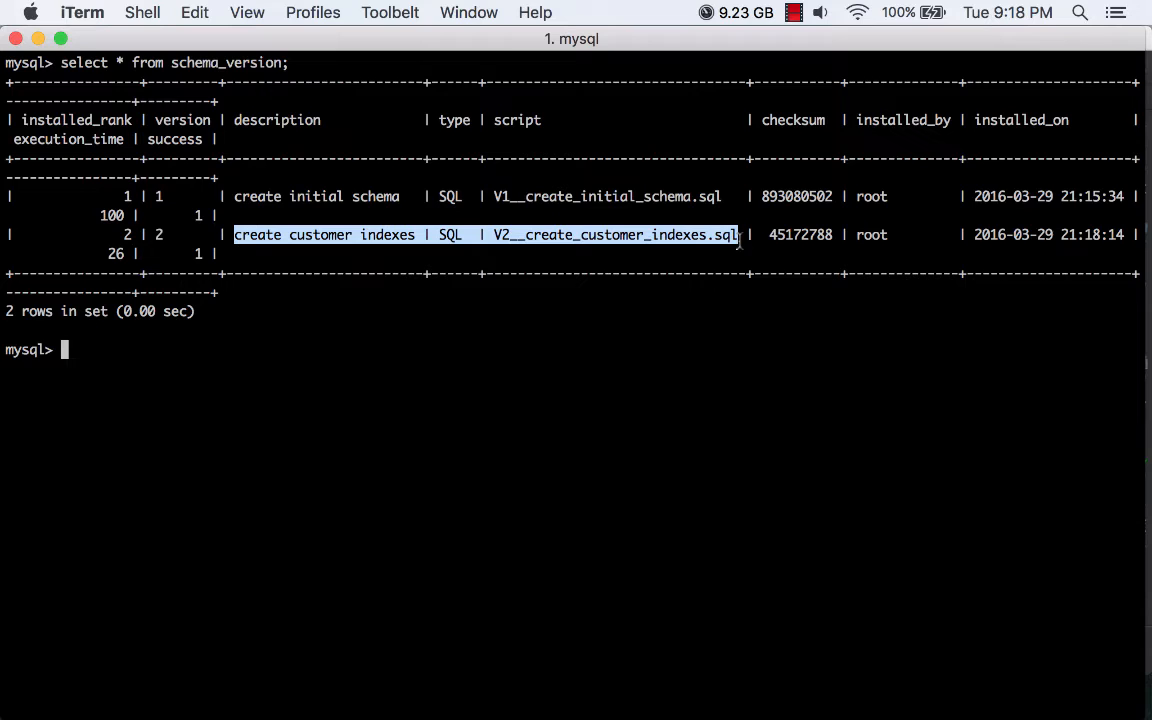
{"action": "type", "text": "show indexes"}
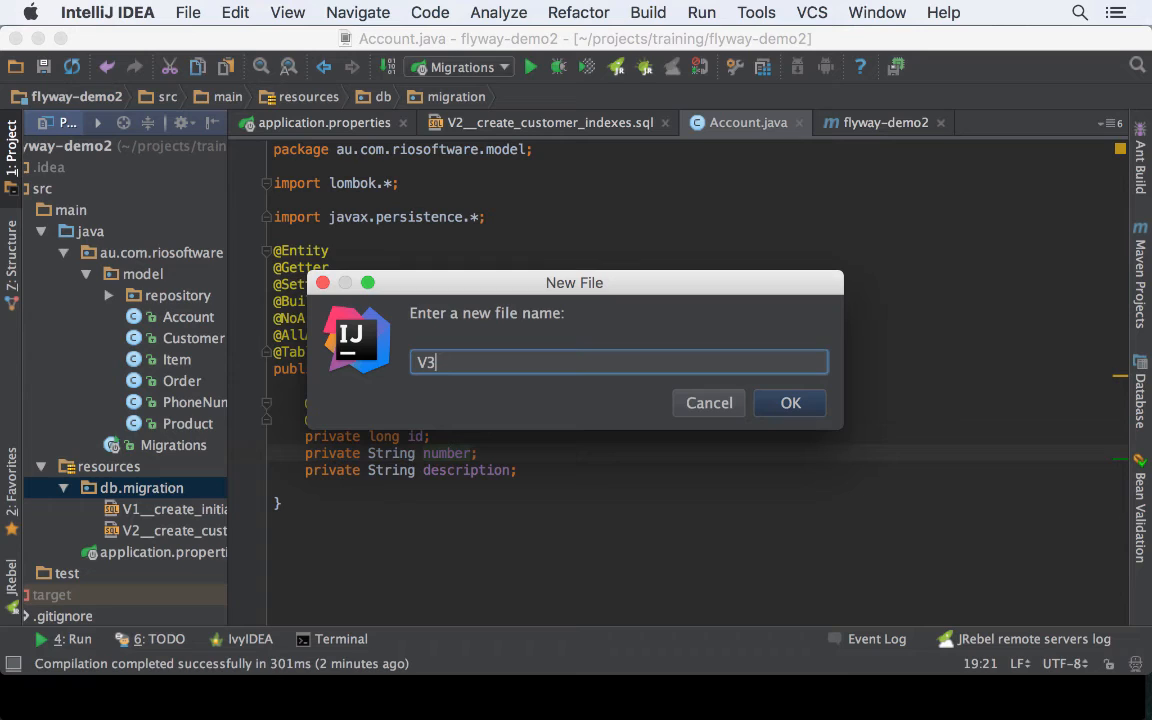
Create V3__create_accounts_table.sql with the accounts table and idx_account_number index on number.
{"action": "type", "text": "__create_accounts_table.sql"}
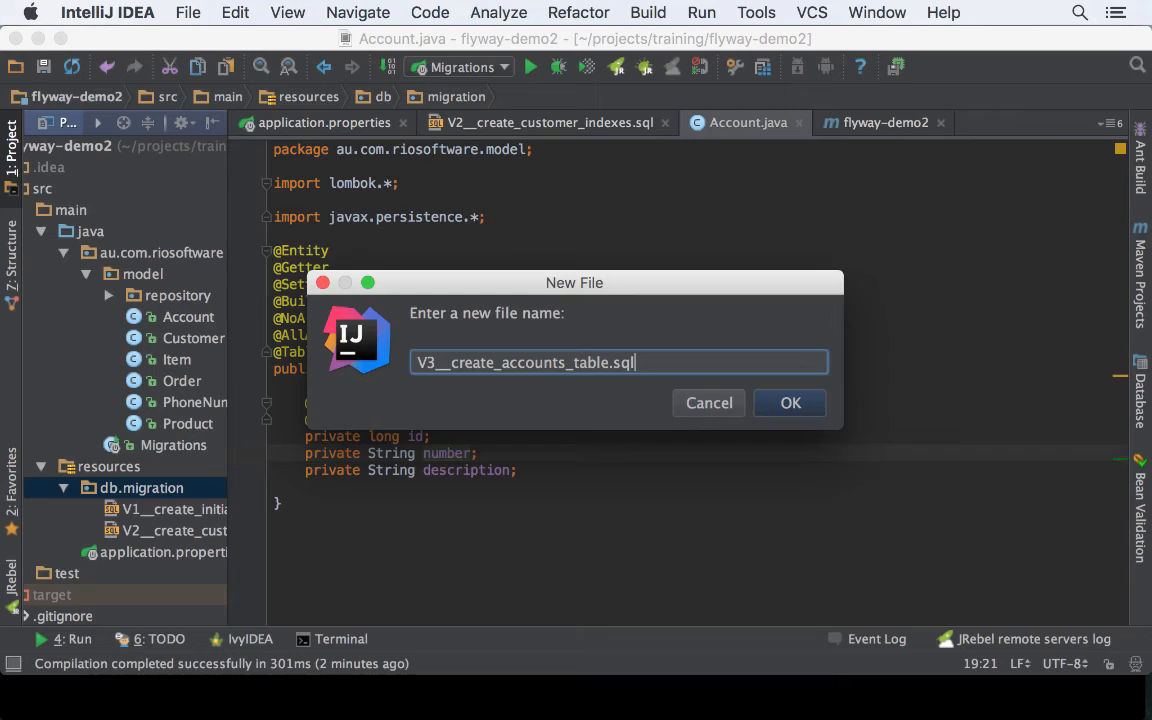
{"action": "left_click", "coordinate": [790, 402]}
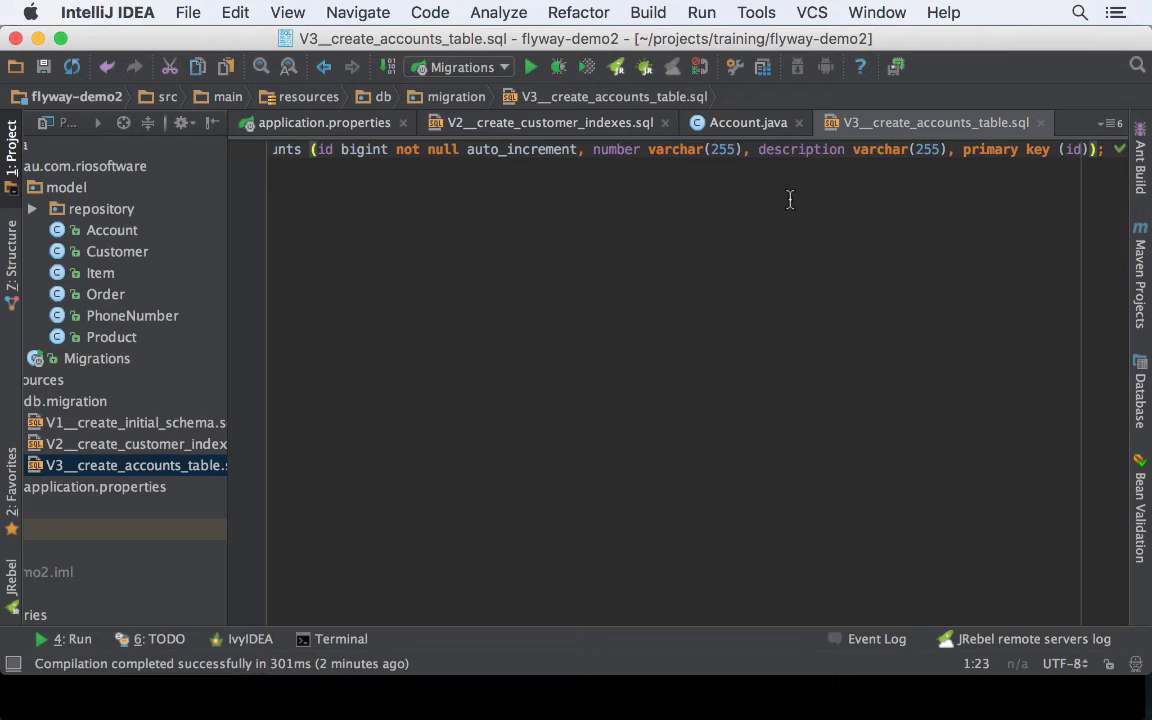
{"action": "type", "text": "create index idx_account_number on accounts (number);"}
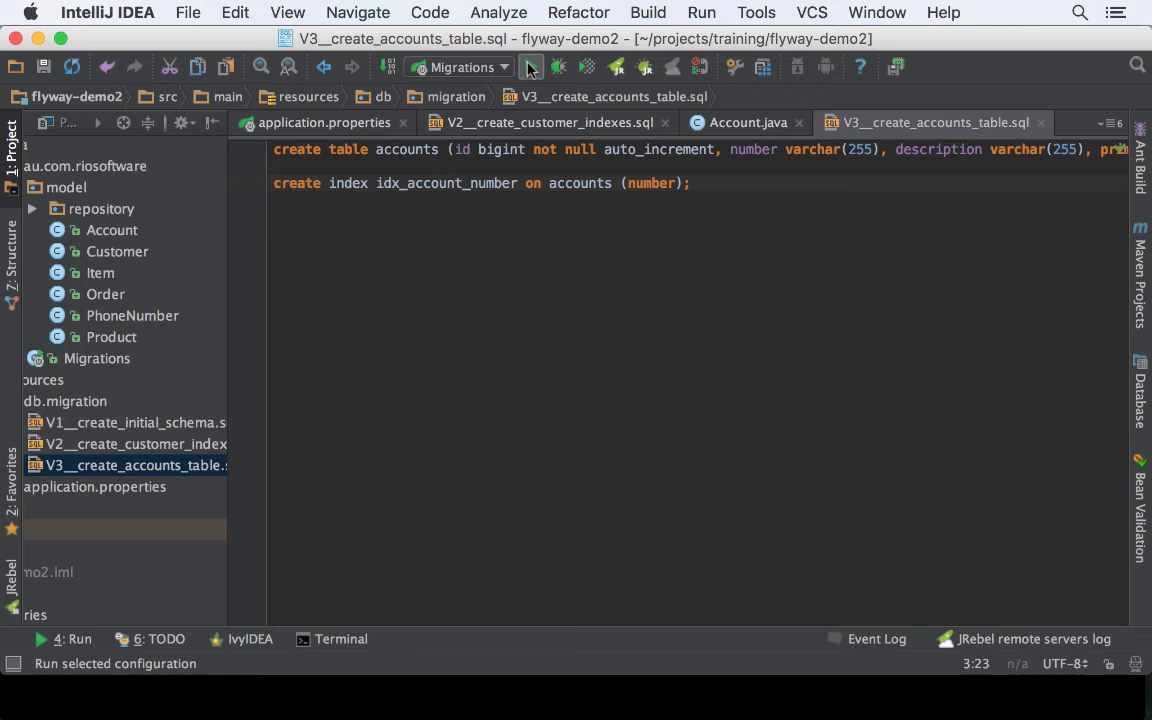
Rerun Migrations and scroll the console log showing Flyway applying the accounts migration.
{"action": "left_click", "coordinate": [530, 66]}
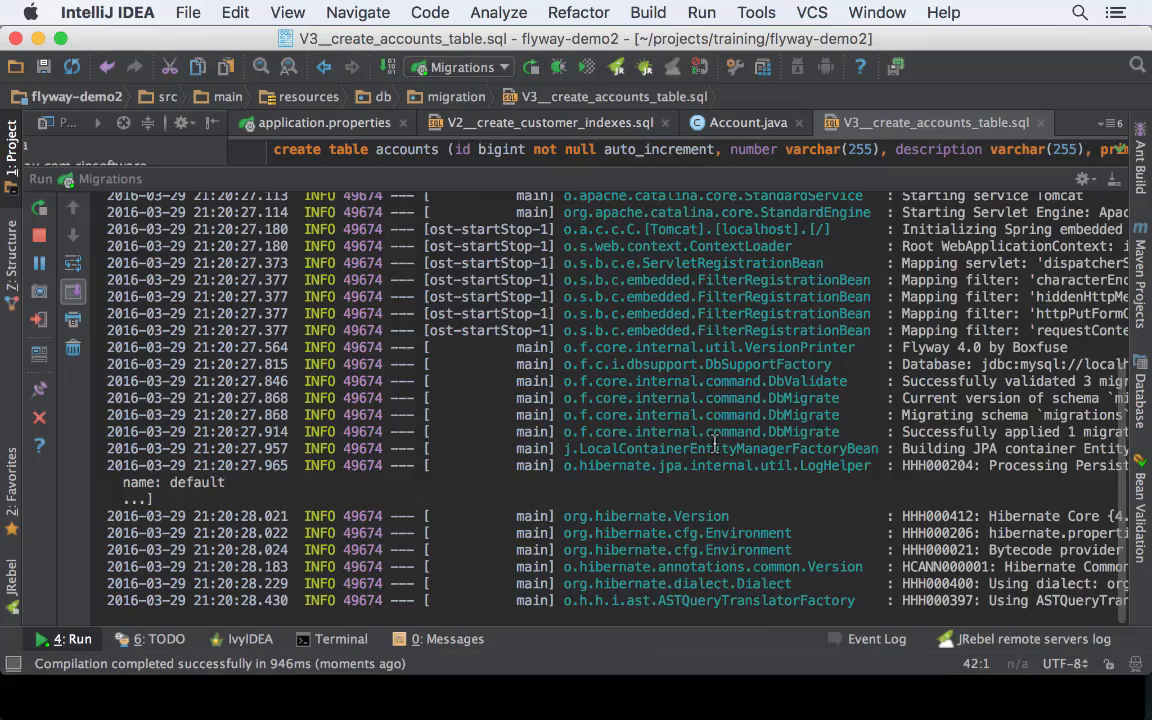
{"action": "scroll", "scroll_direction": "down", "scroll_amount": 3}
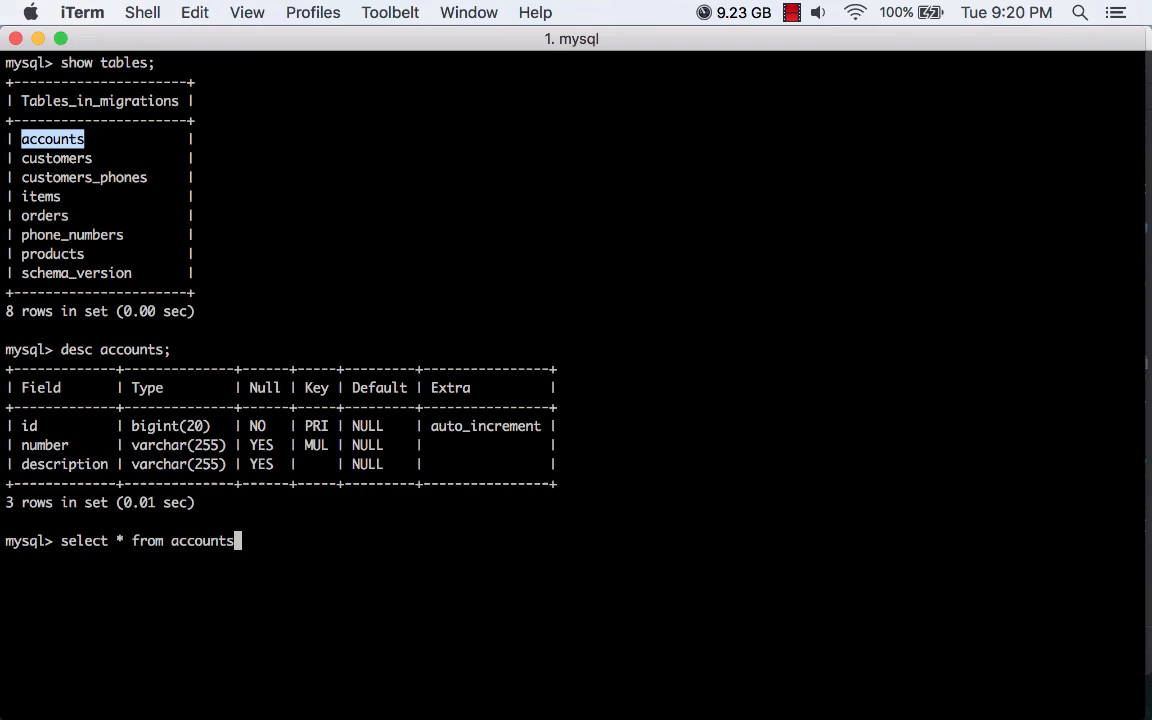
Query the accounts table in mysql, returning an empty set.
{"action": "type", "text": ";"}
{"action": "key", "text": "Return"}
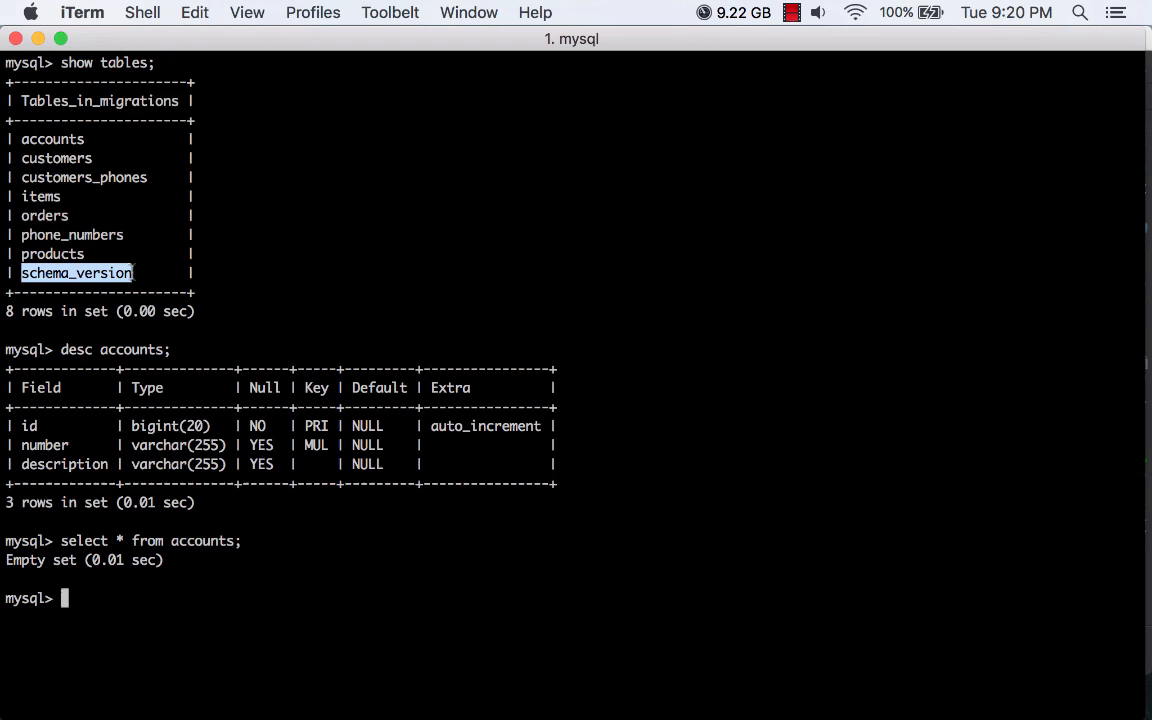